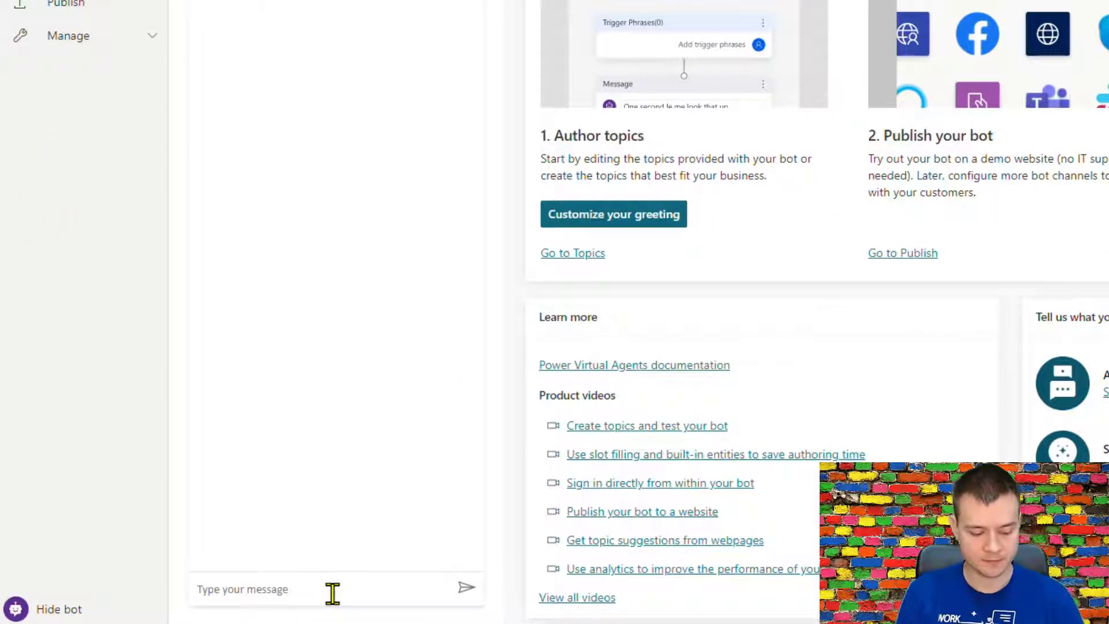
Send two weather questions to the test bot; both get 'not able to find a related topic'
type("Hey, what's the weather")
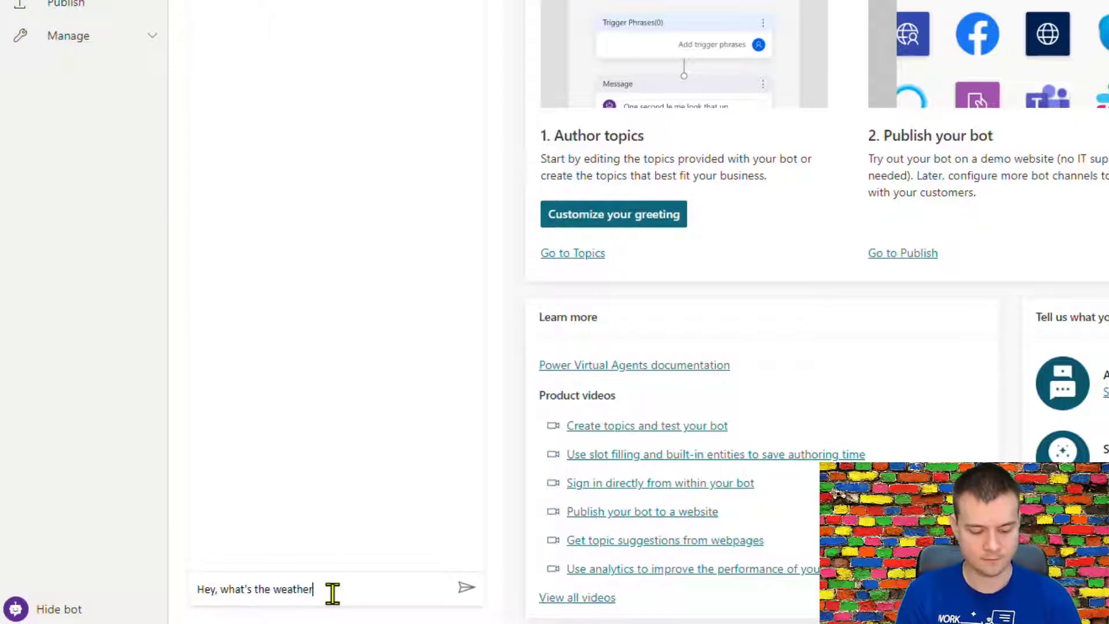
left_click(465, 587)
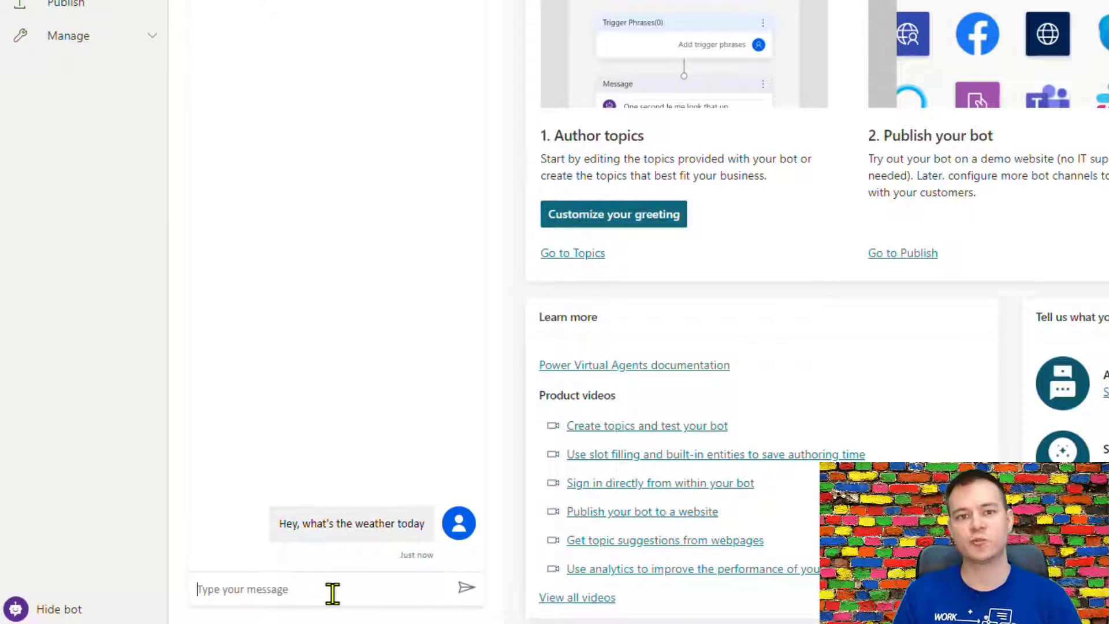
left_click(465, 587)
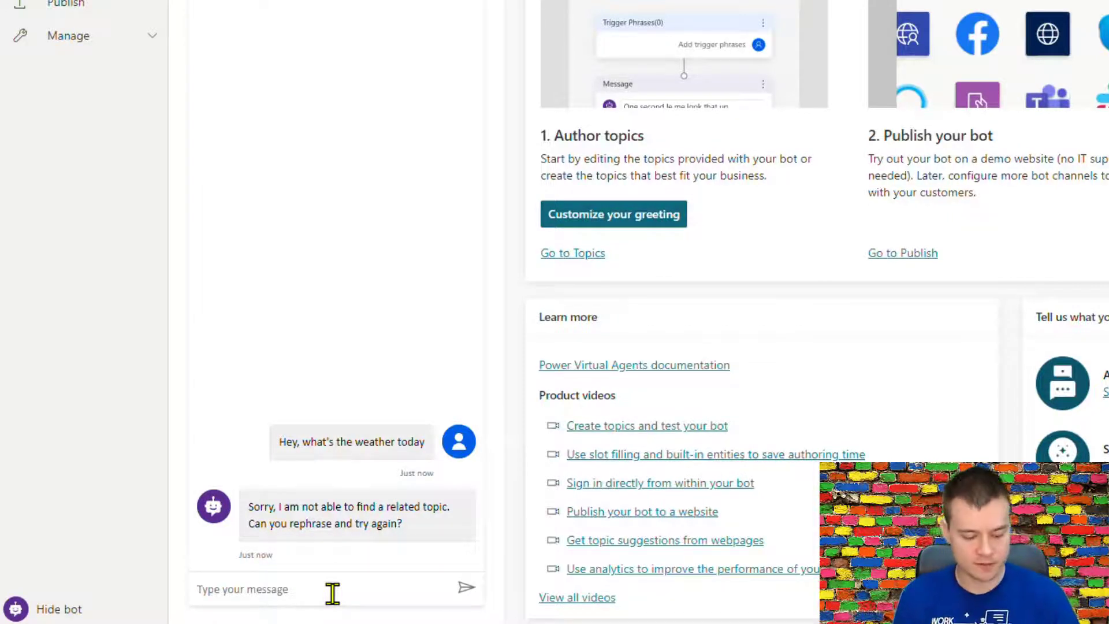
type("I would like to know what the weather today i")
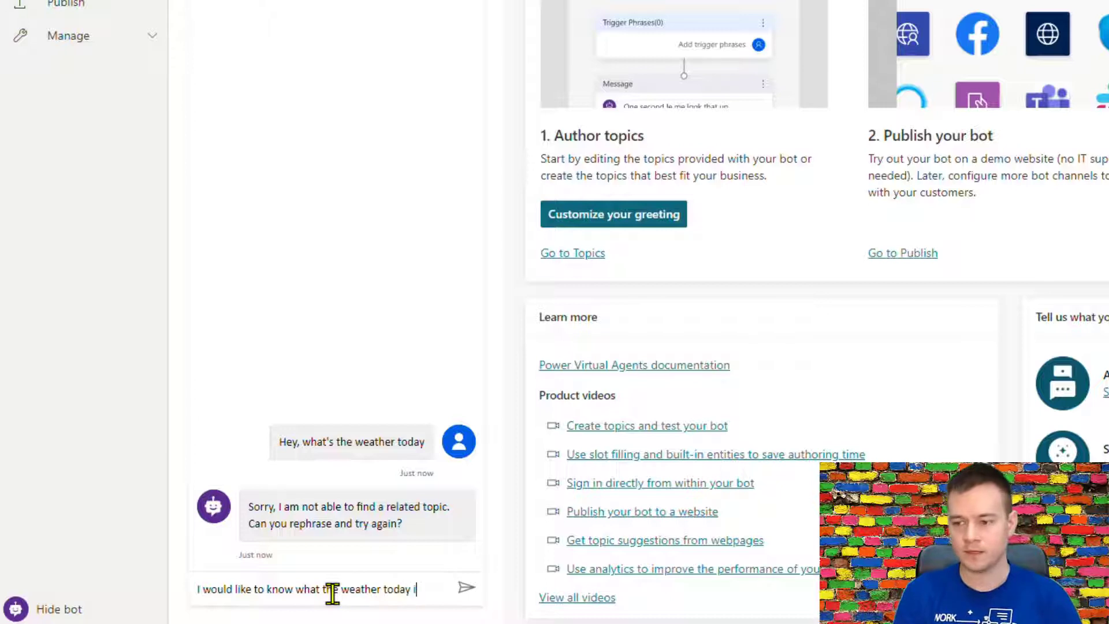
left_click(466, 588)
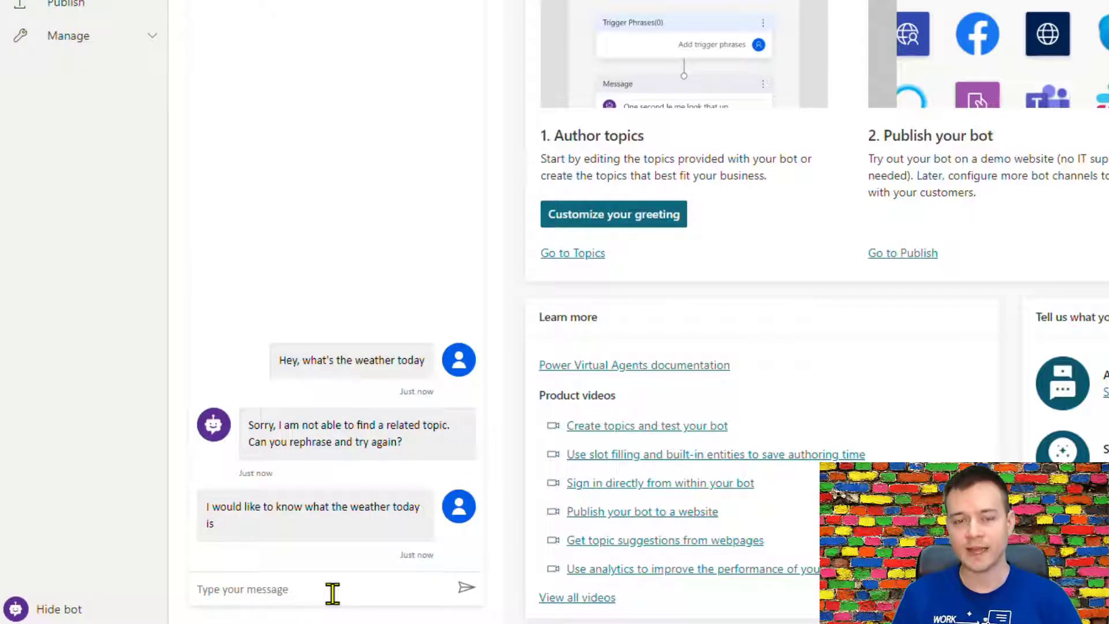
Send a third rephrased weather question starting 'The whea…' to the test bot
left_click(262, 589)
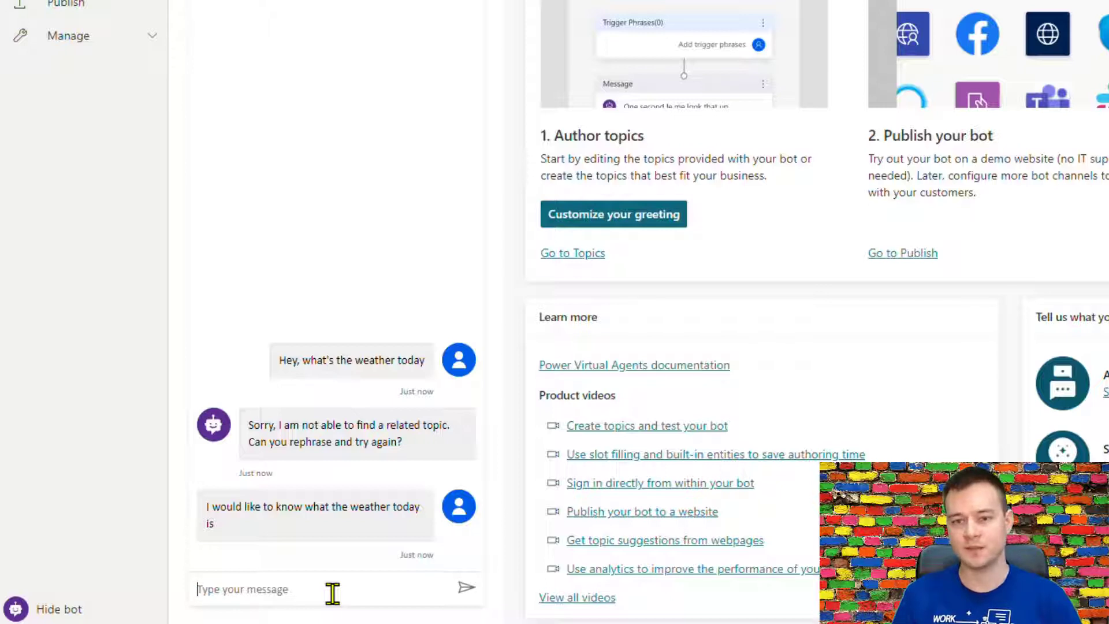
left_click(465, 589)
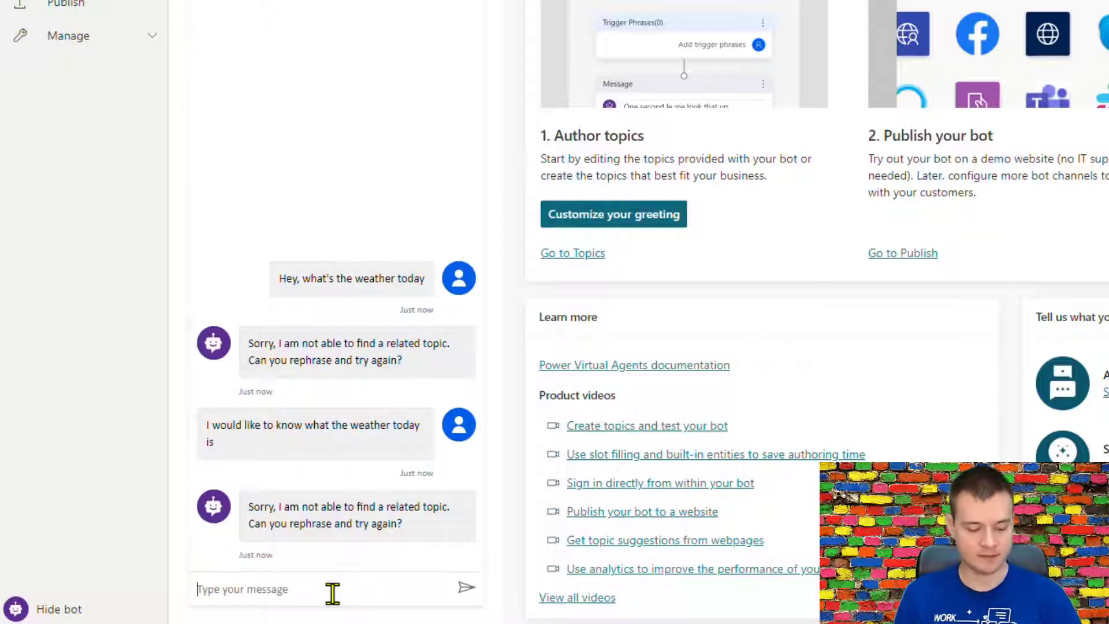
type("The wheather!!! What is")
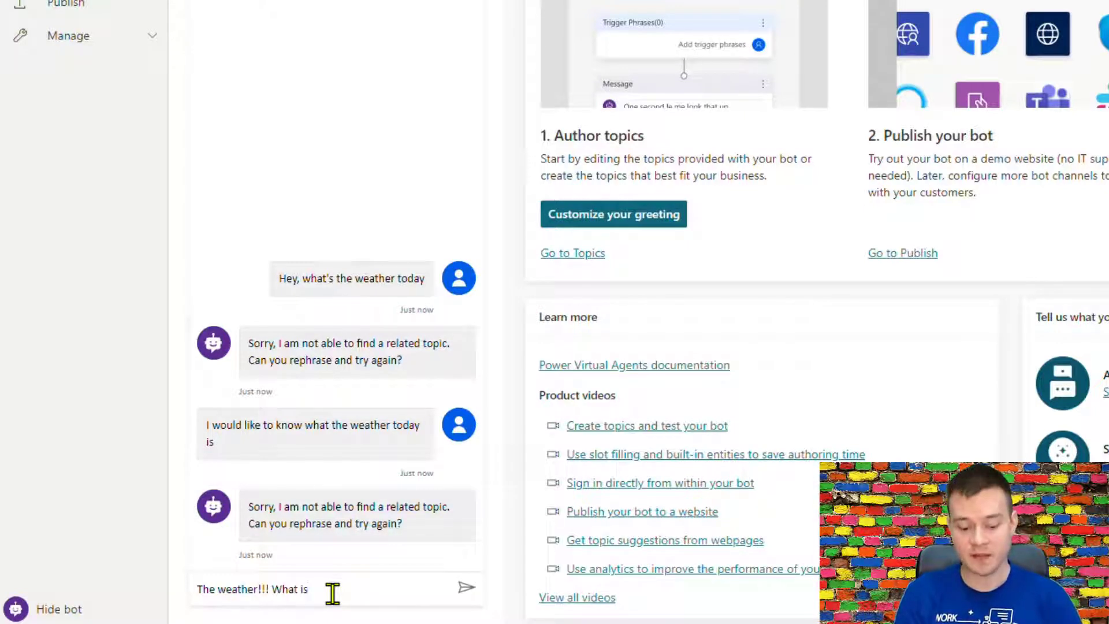
type(".")
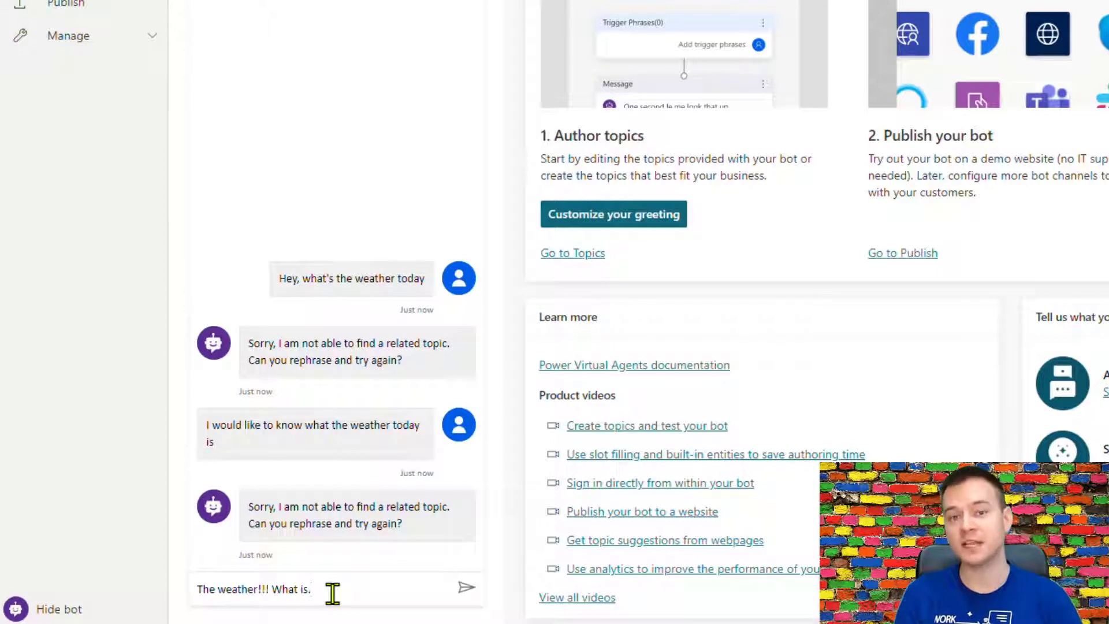
left_click(465, 588)
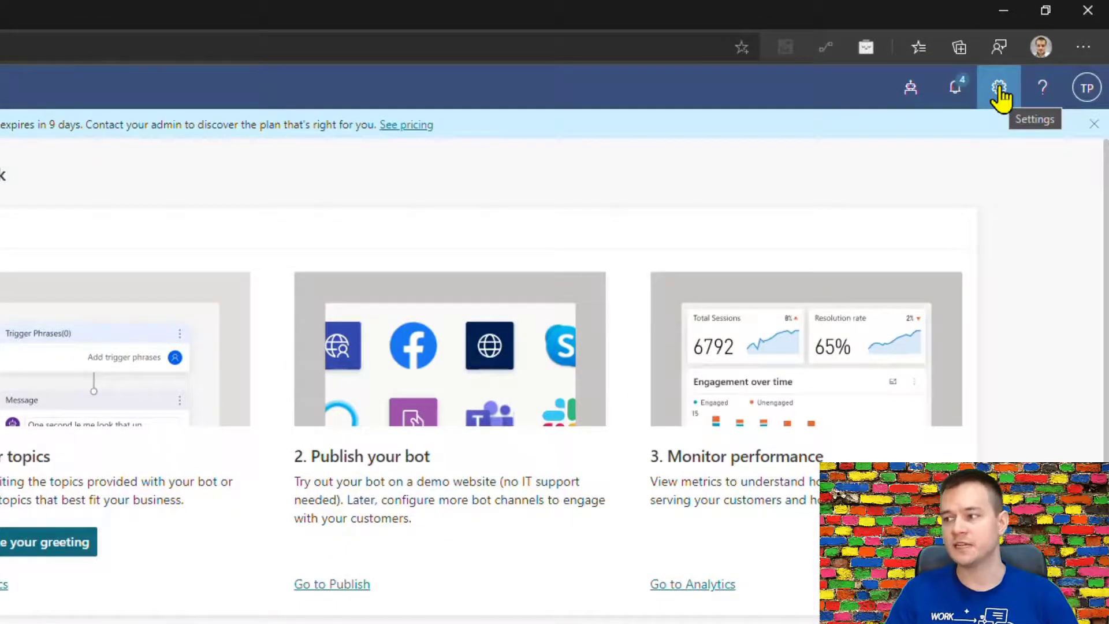
Add the Fallback topic under Settings > System fallback and go to it
left_click(998, 87)
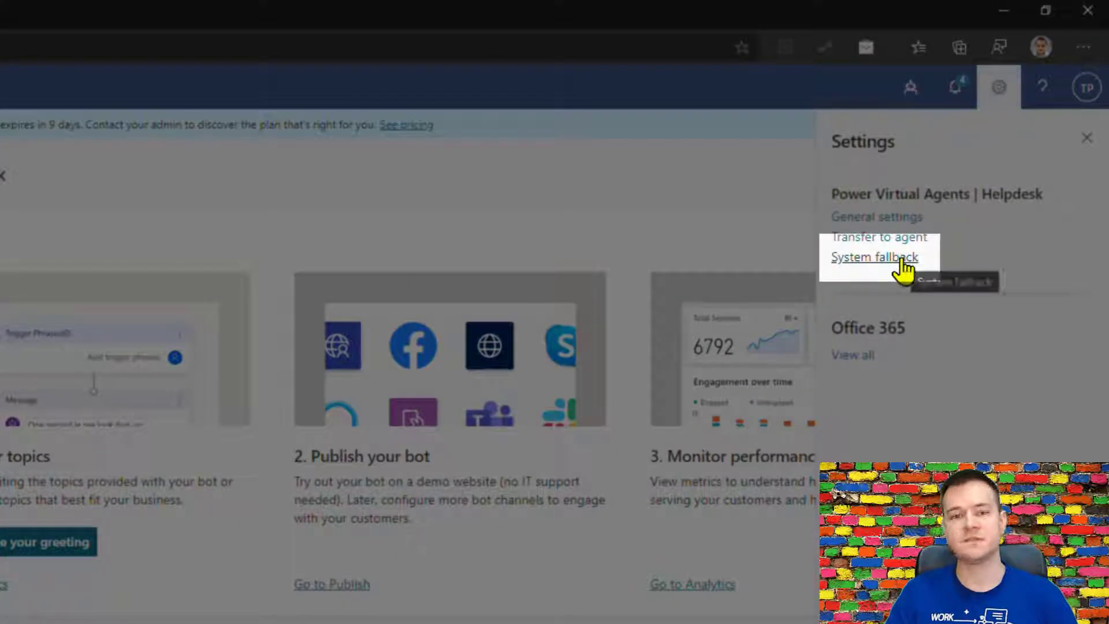
left_click(875, 256)
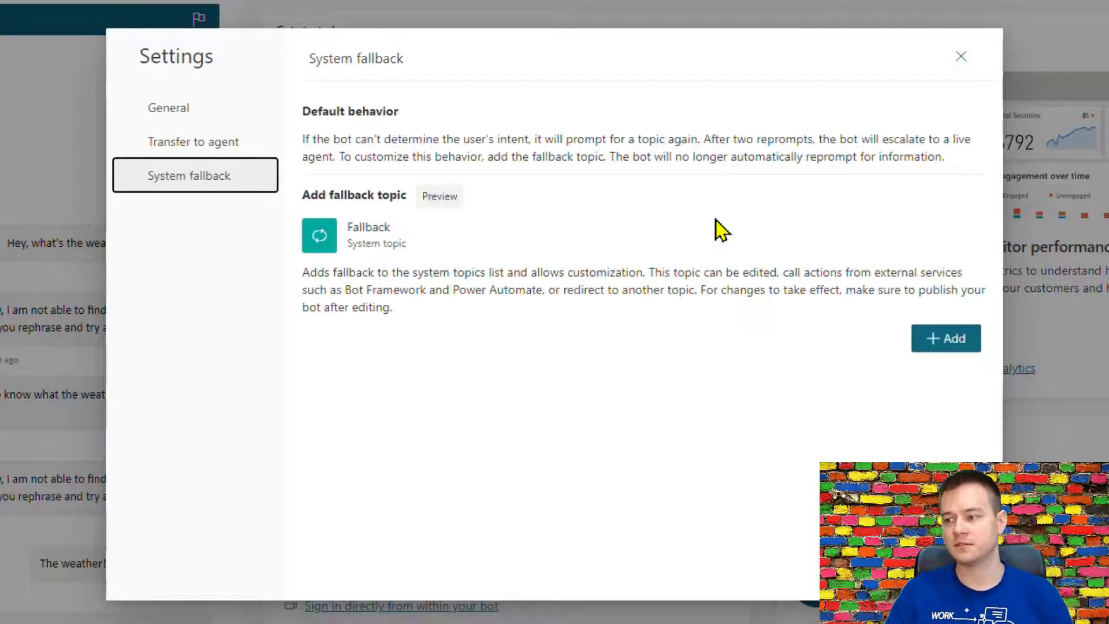
left_click(946, 338)
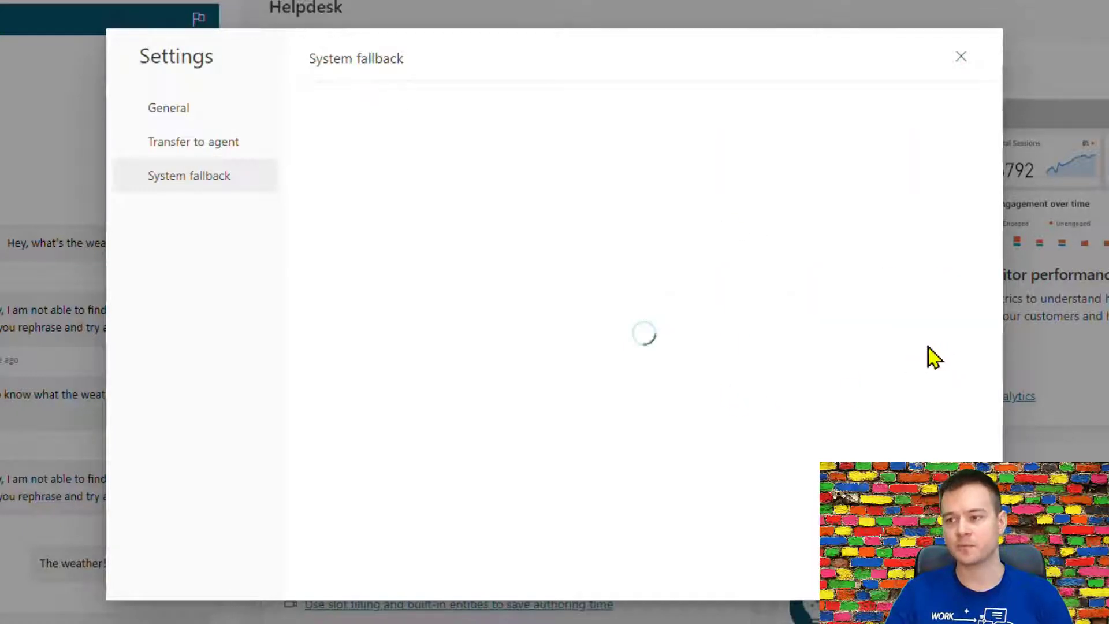
mouse_move(859, 368)
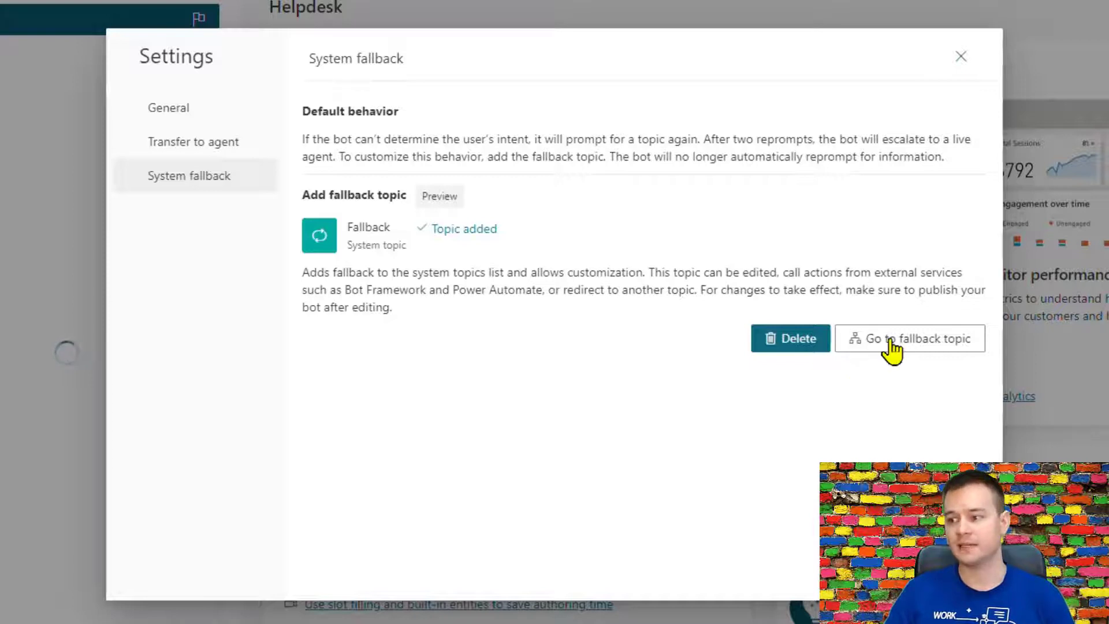
left_click(908, 338)
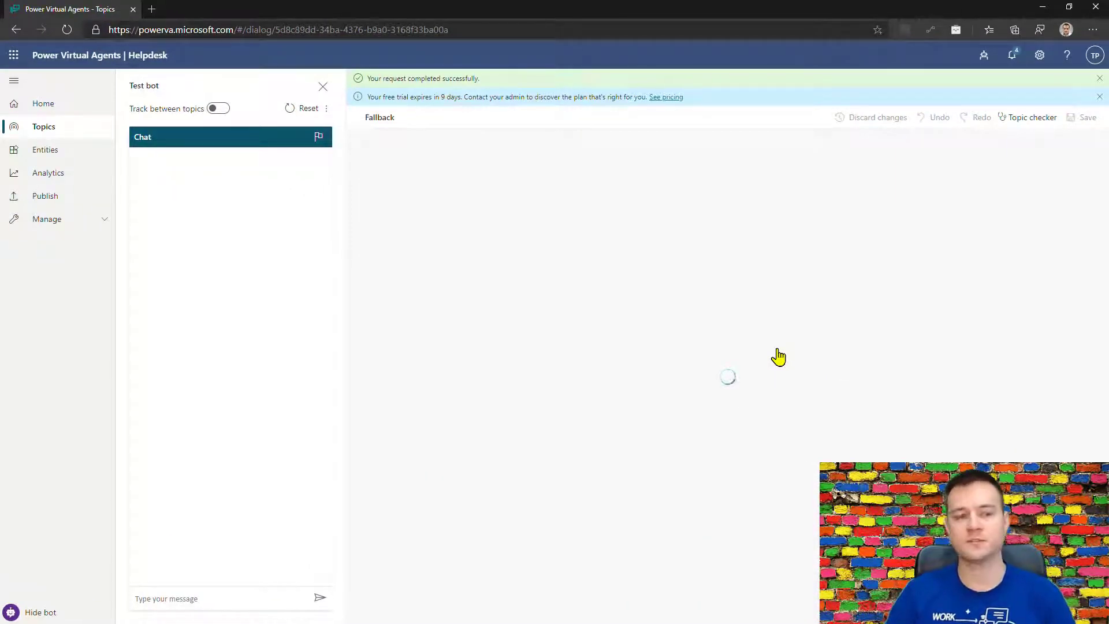
mouse_move(835, 373)
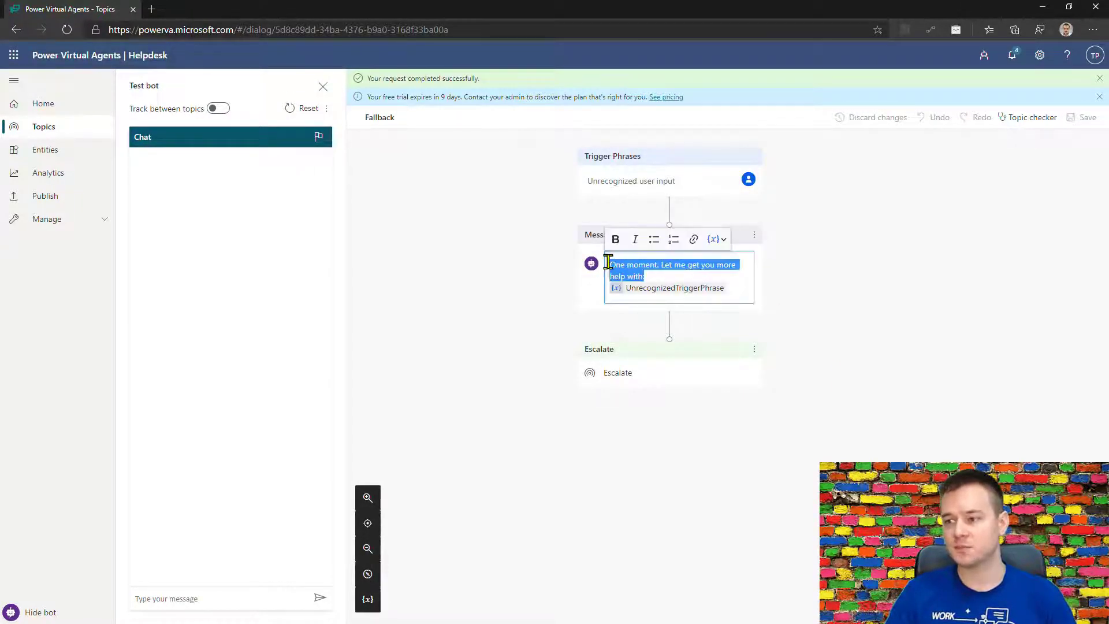
Rewrite the message as 'I can't help you with this question:' plus a COVID-19 training note
type("I am not t")
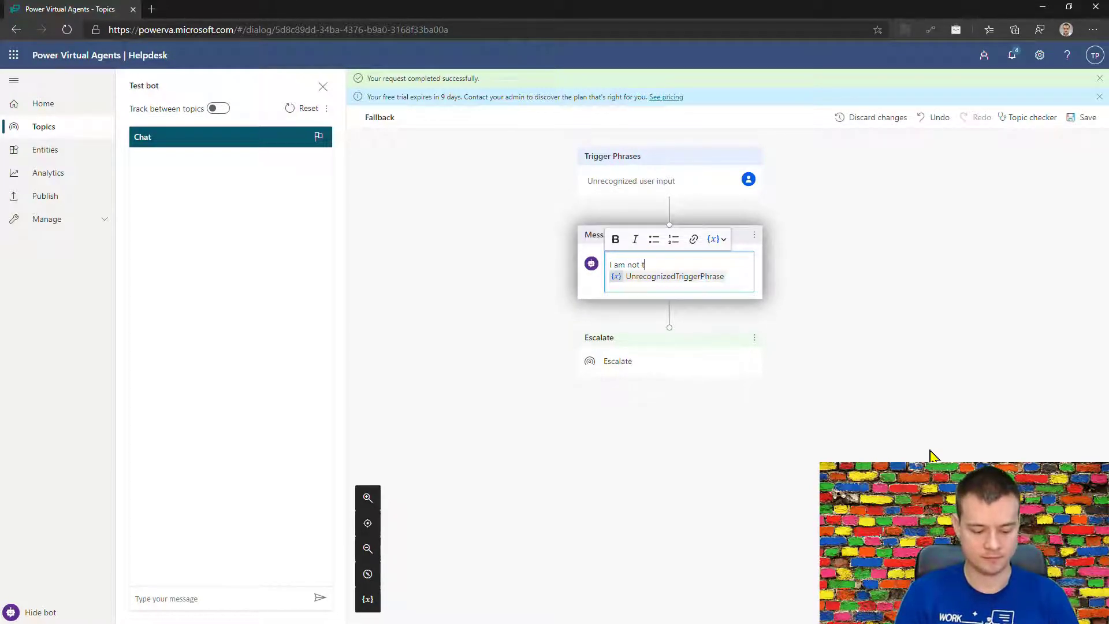
type("hought to")
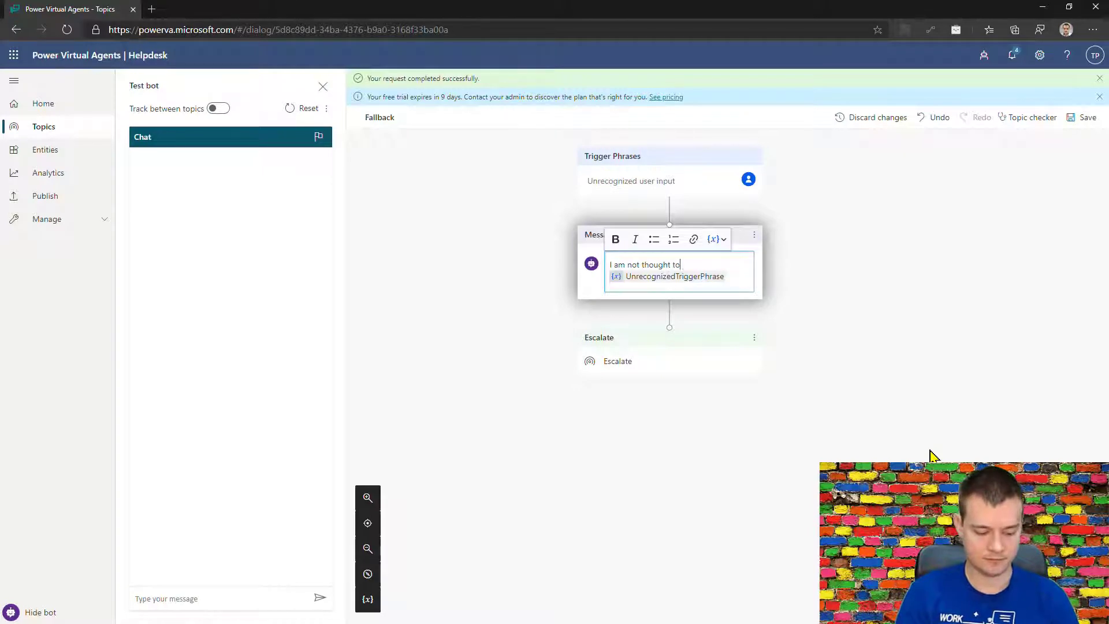
type("answer y")
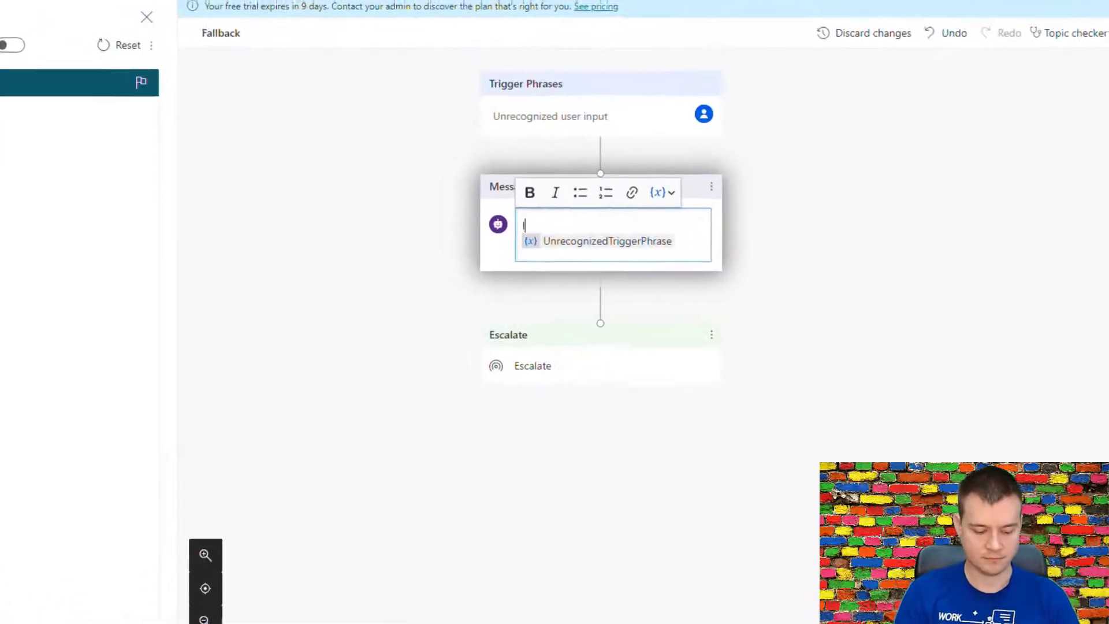
type("I can't help")
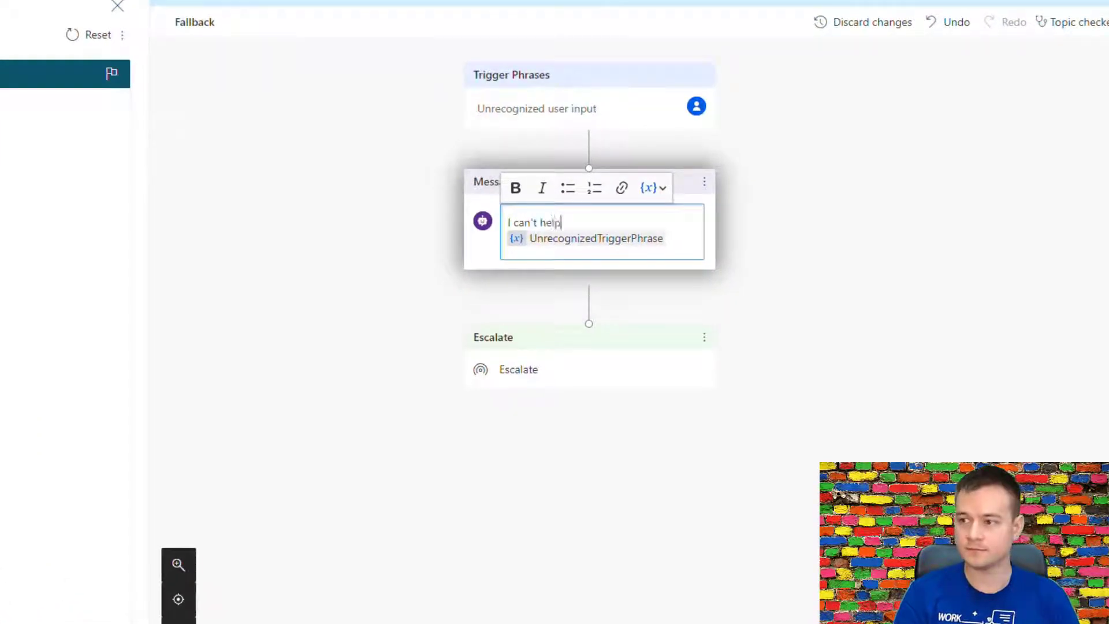
type("you with this qu")
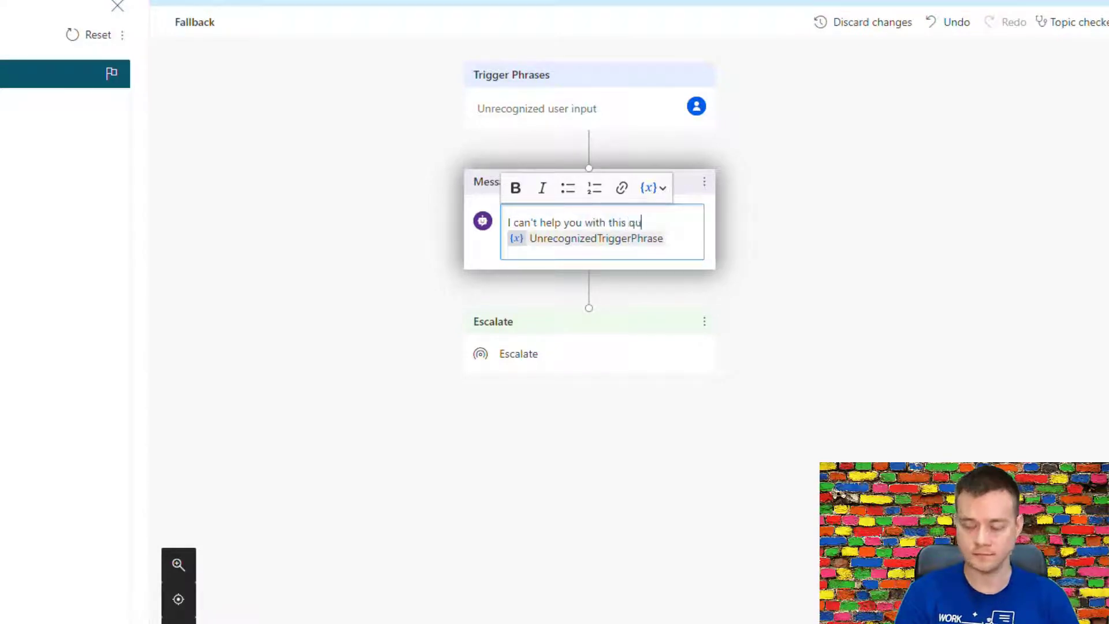
type("estion:")
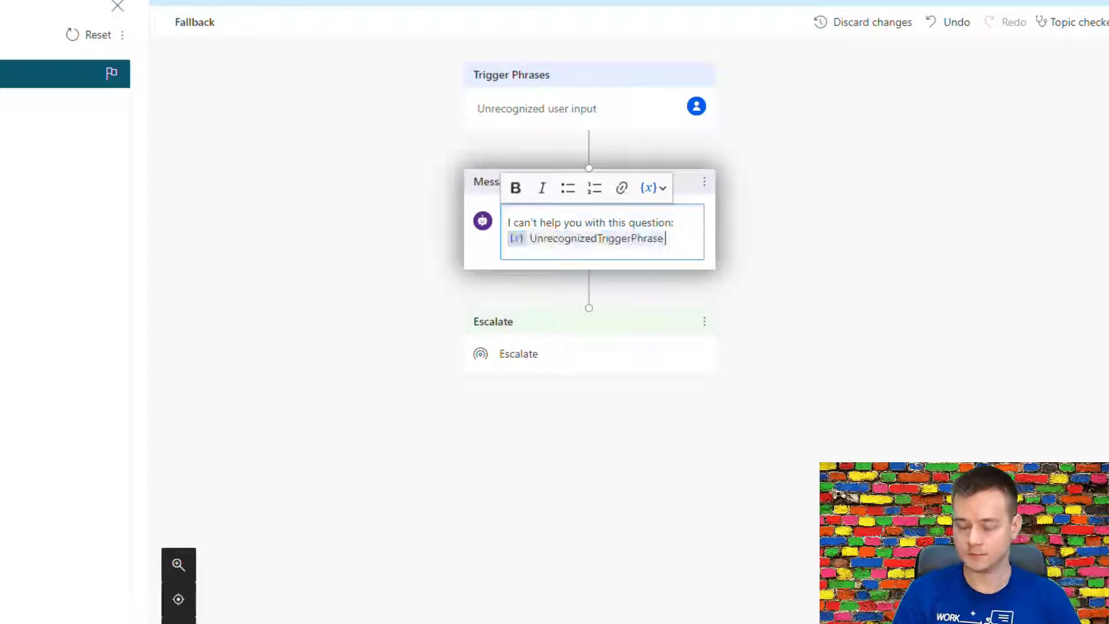
type("I ca")
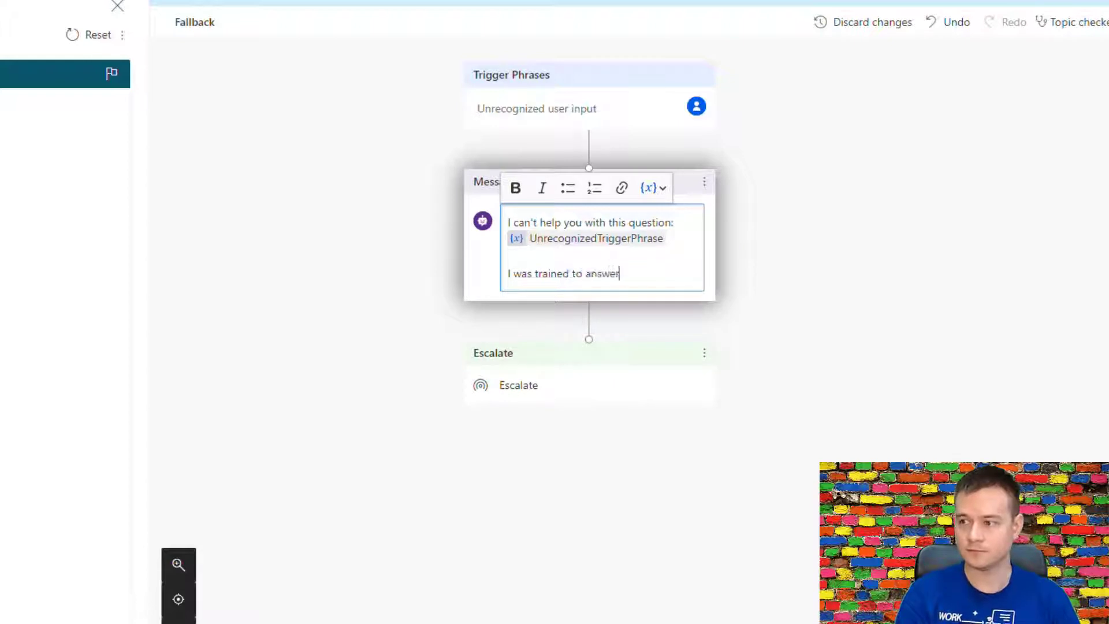
type("your quet")
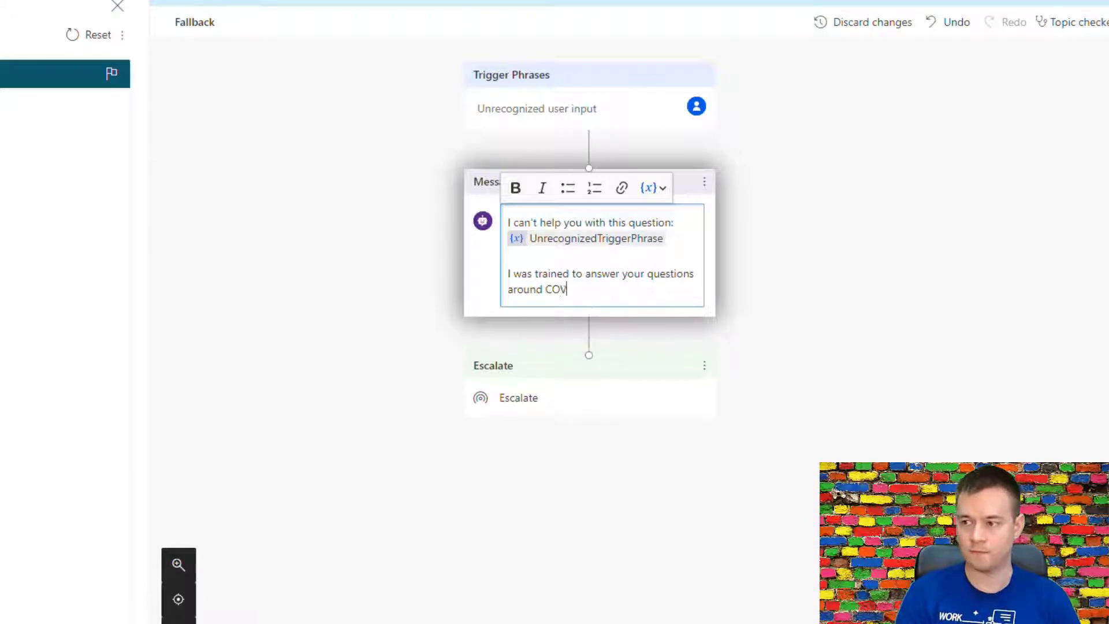
type("ID-19.")
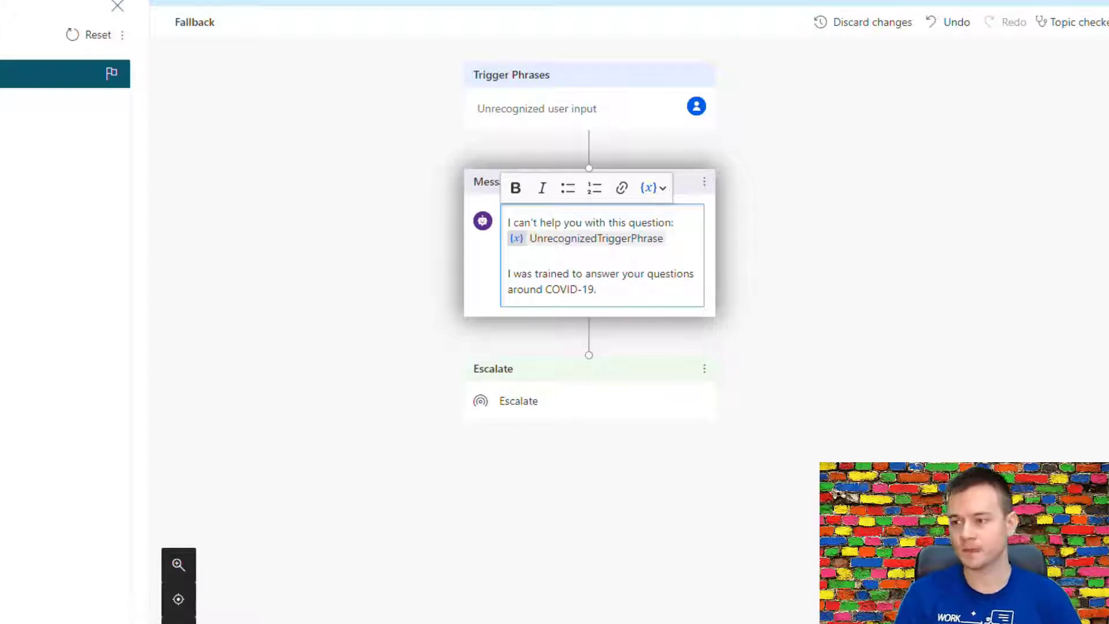
mouse_move(612, 344)
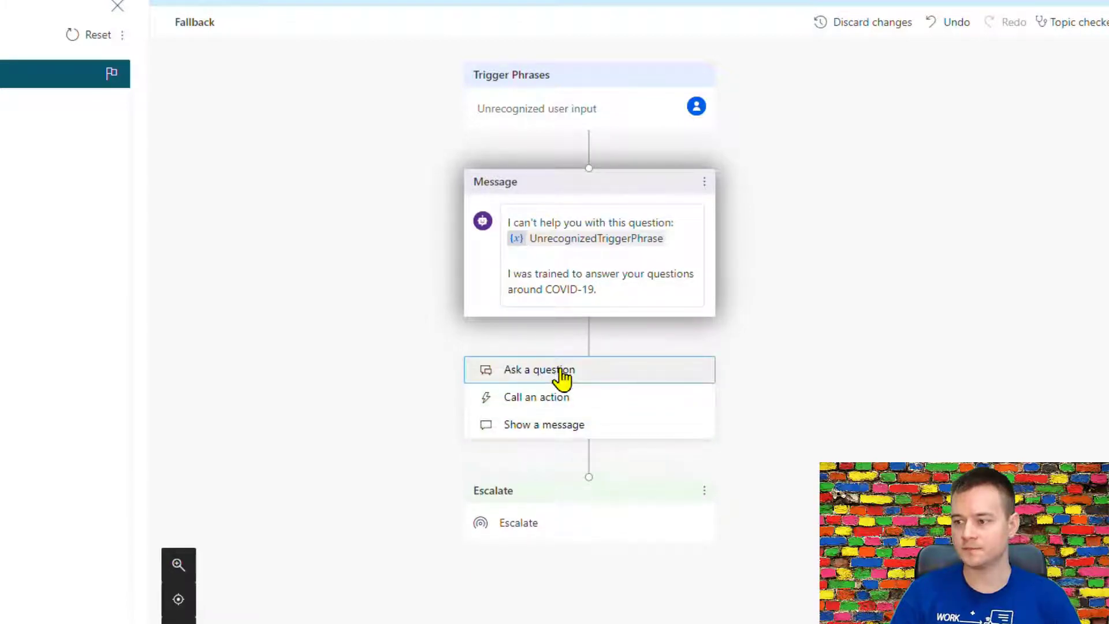
Add a question node: 'Would you like to get an answer to a COVID-19 related question?'
left_click(539, 369)
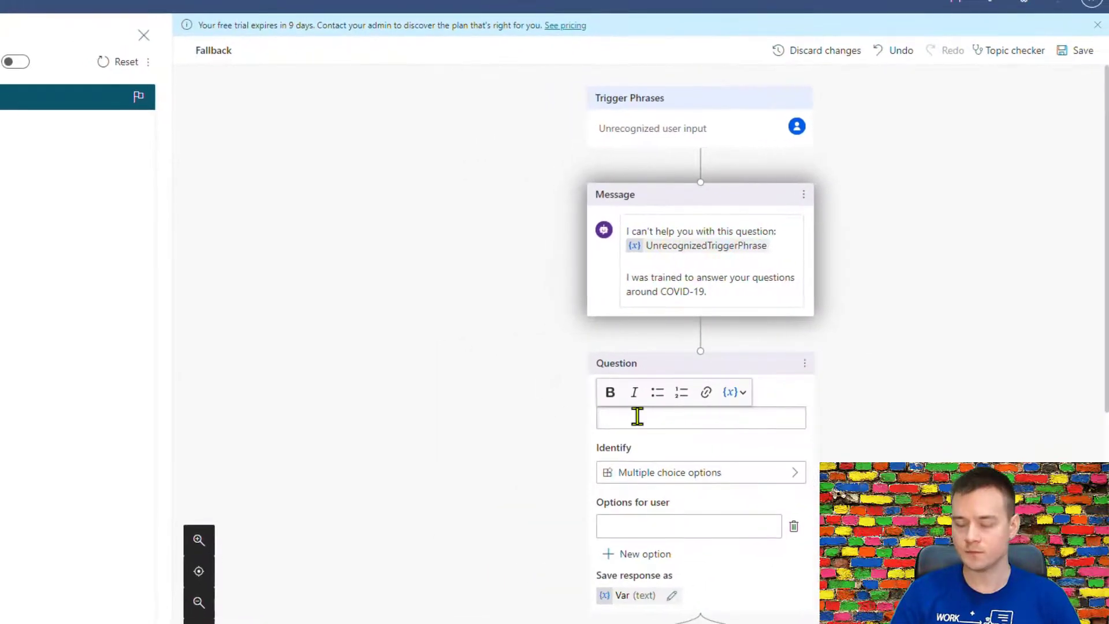
type("Would you")
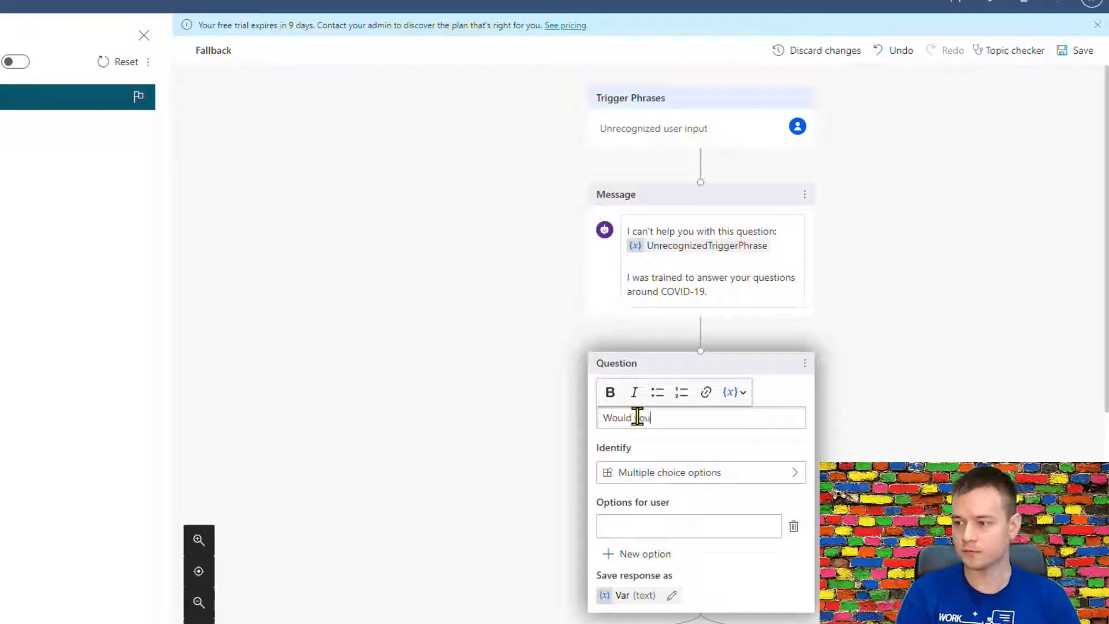
type("like to get")
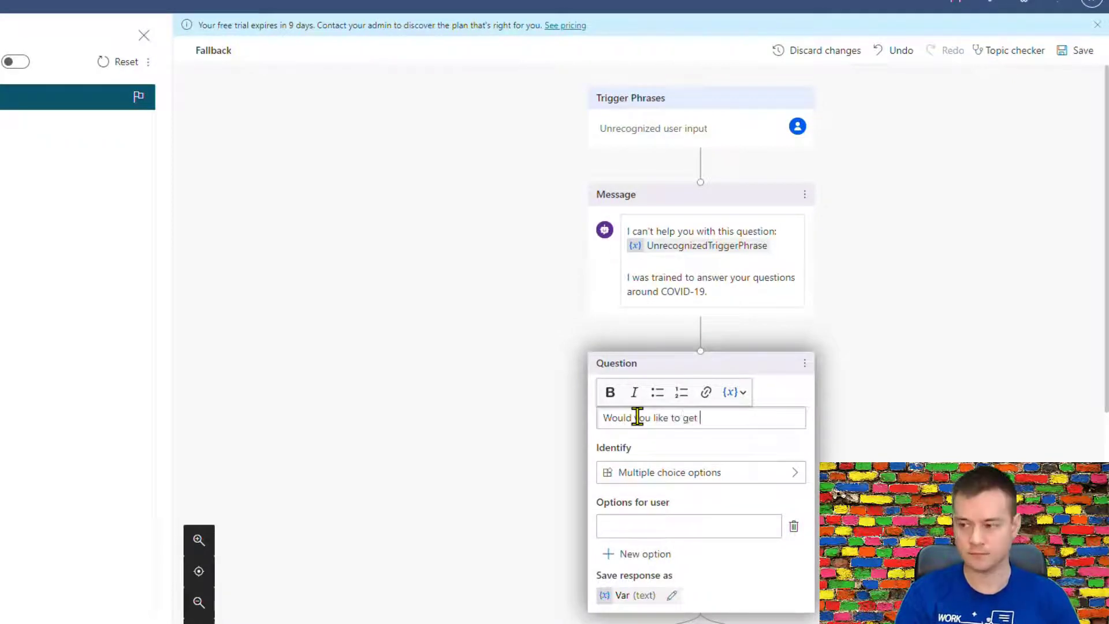
type("an answer to a")
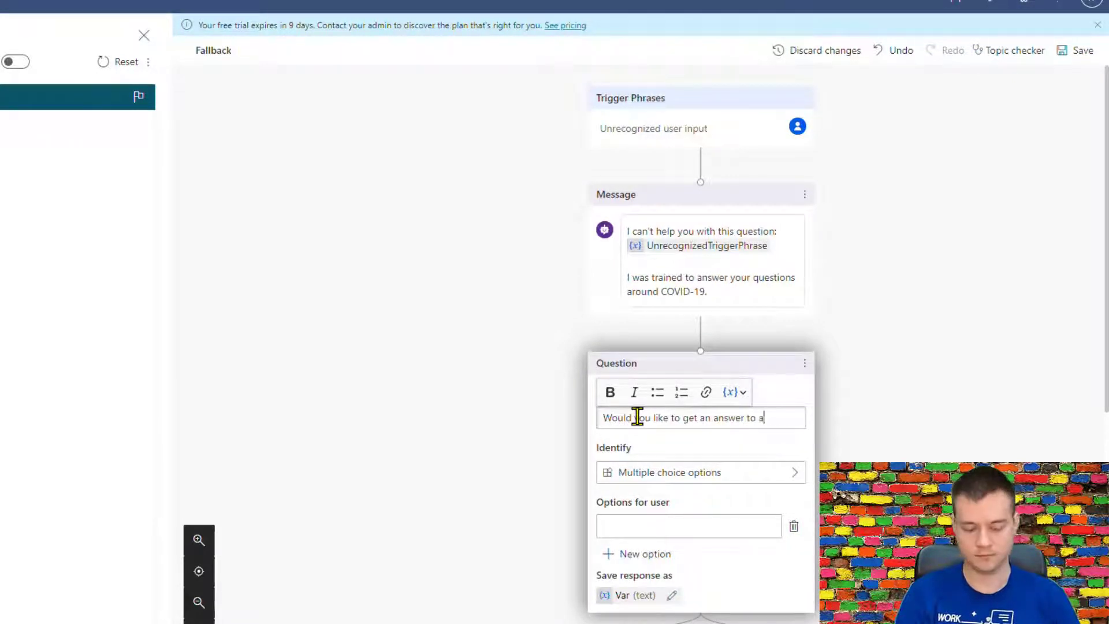
type("COVID-19")
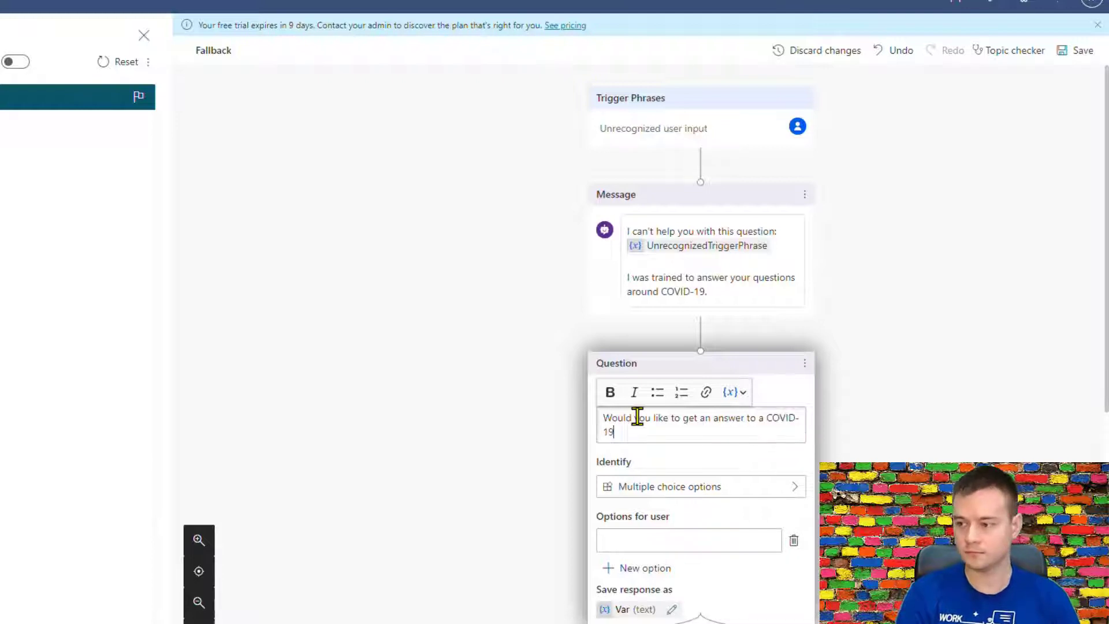
type("related questi")
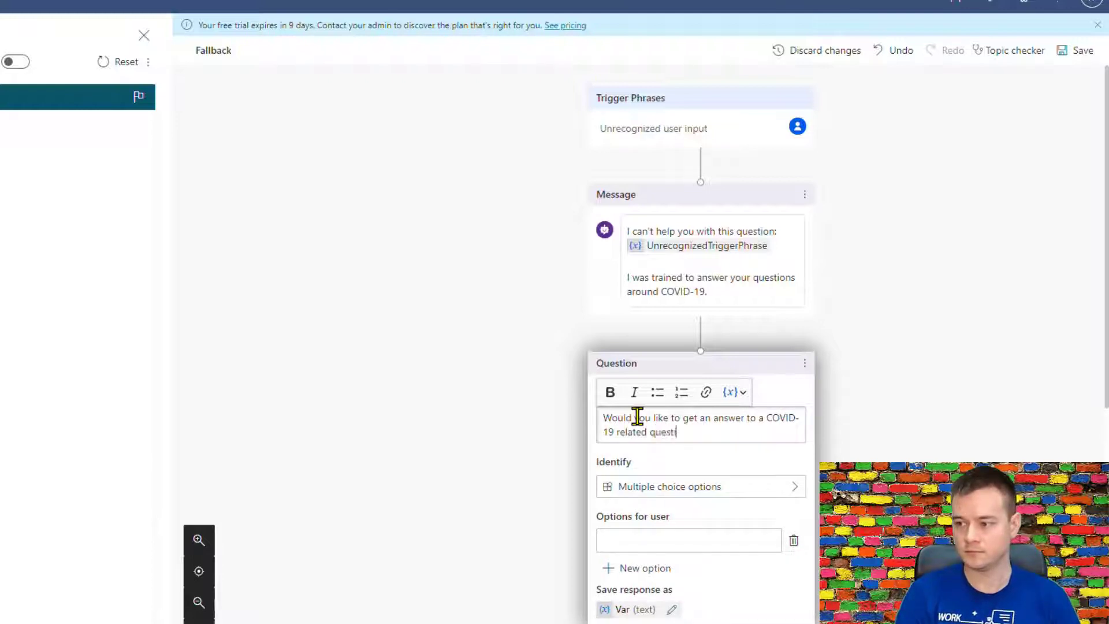
type("ion?")
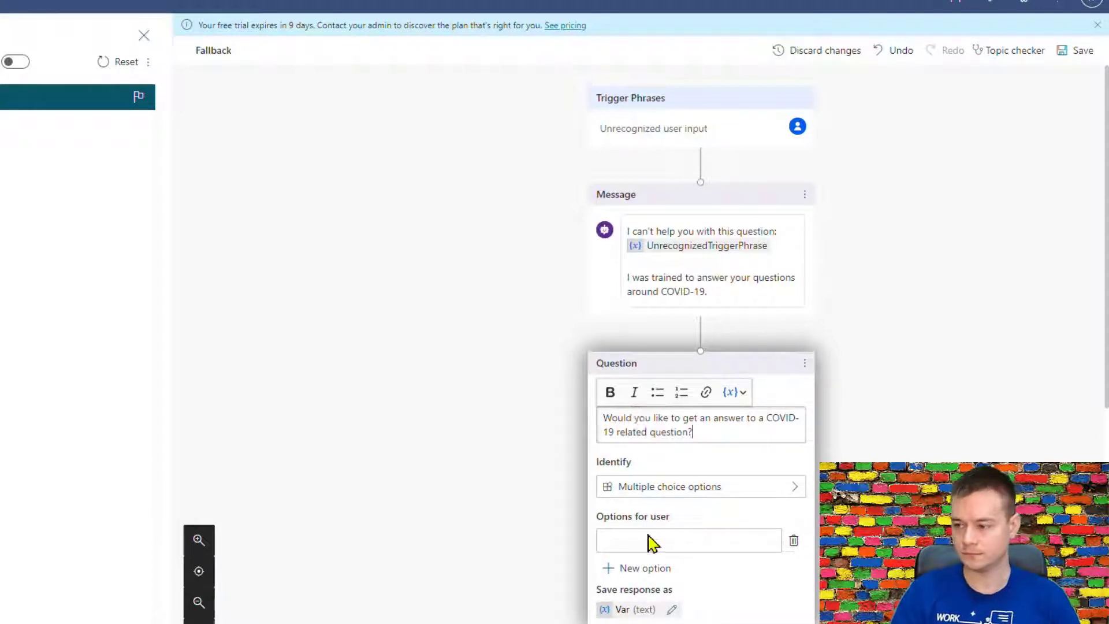
Add the options 'Yes, I'd like' and 'No, pass me over to human agent'
type("Yes,")
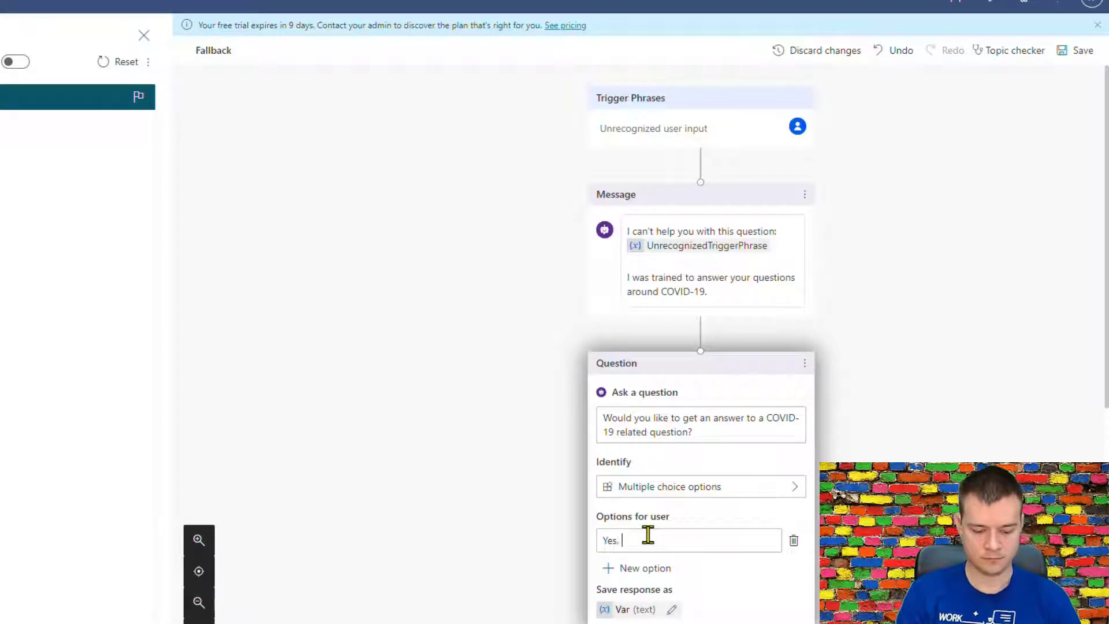
type("I'dlike")
type("No, pass me over")
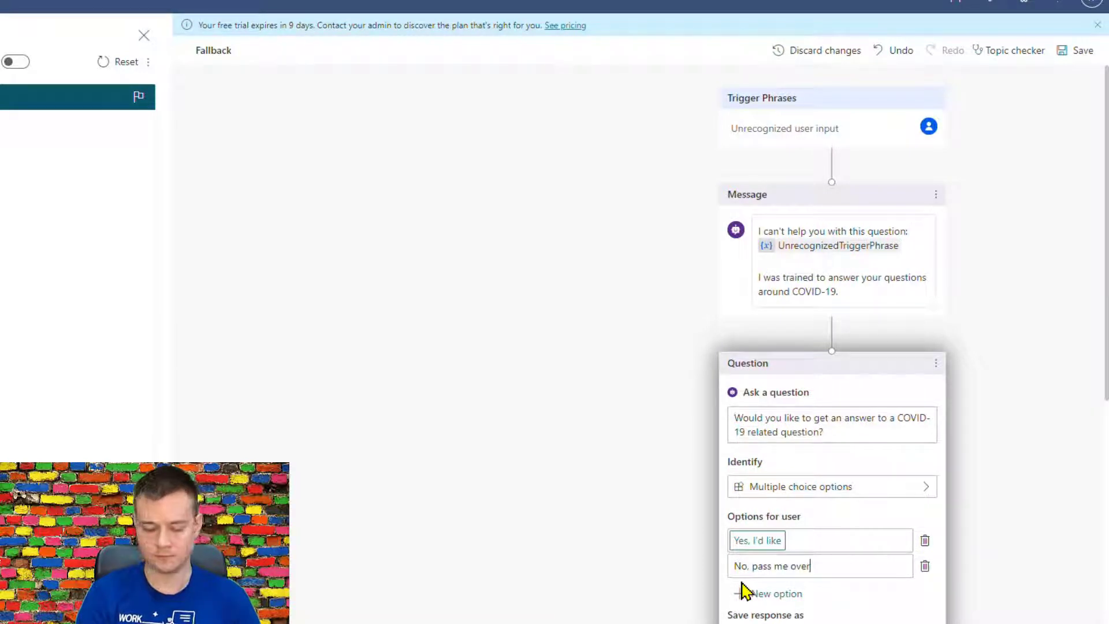
type("to human")
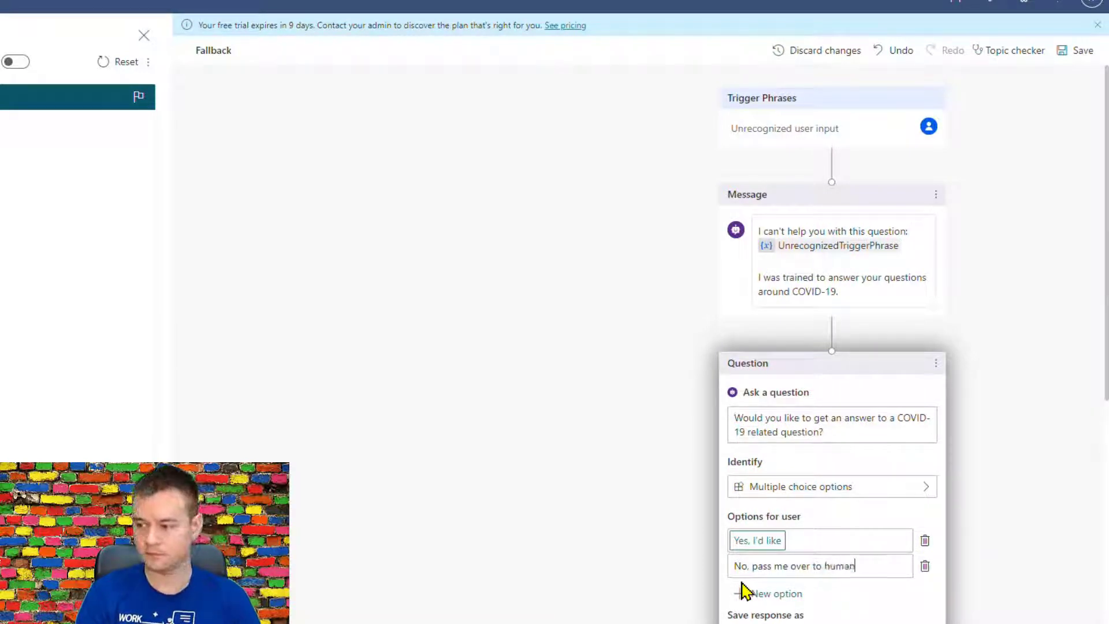
type("agent")
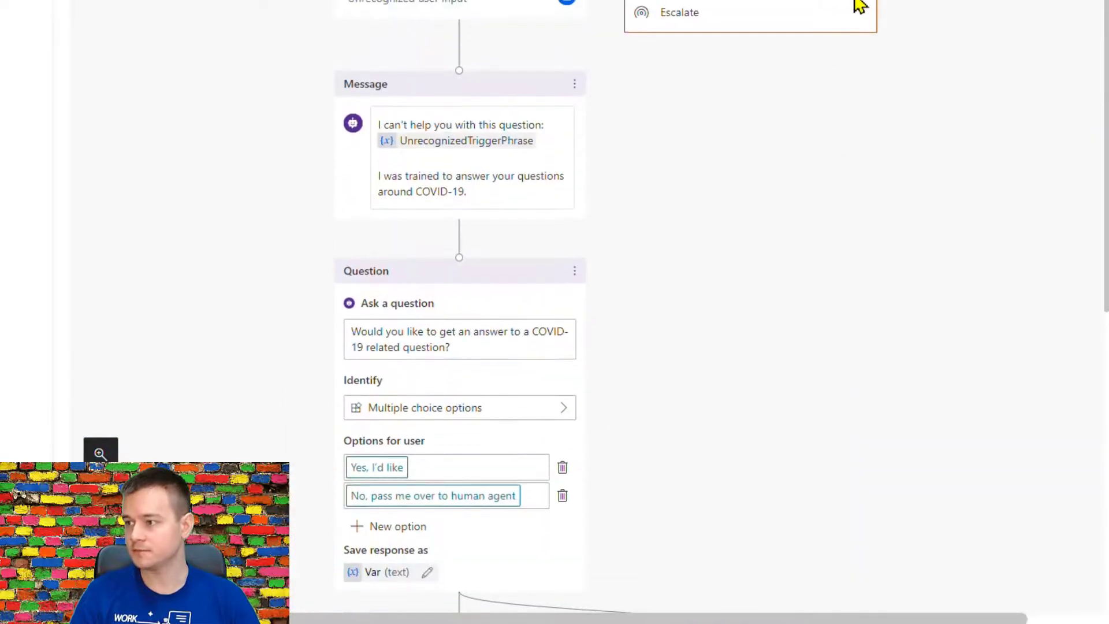
Redirect the Yes branch to the COVID QnA topic and add a step under No
scroll("down", 3)
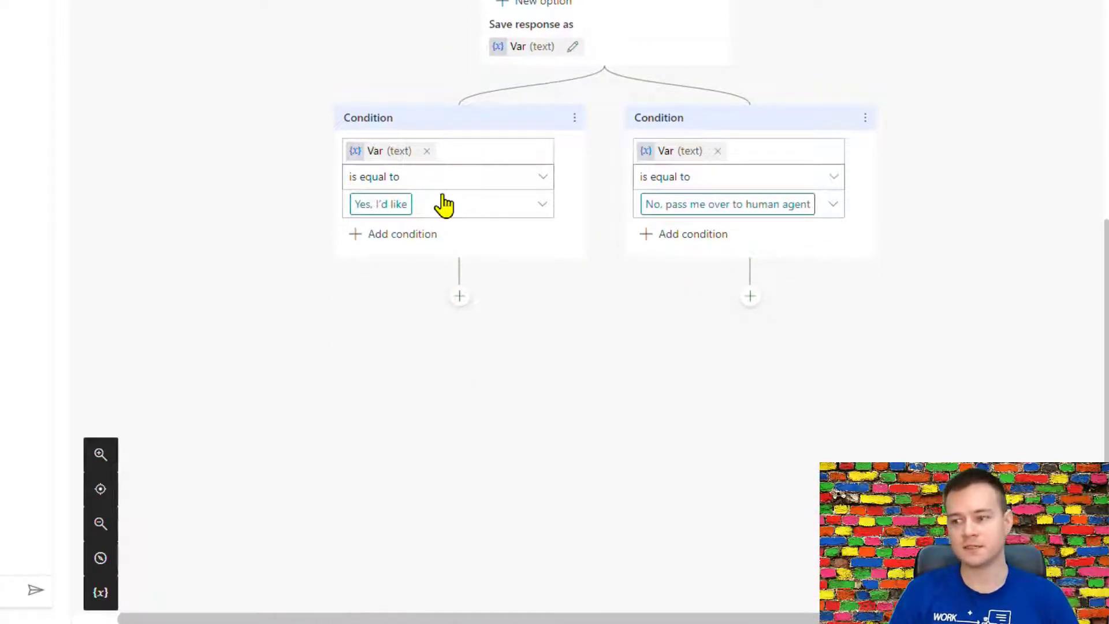
left_click(459, 296)
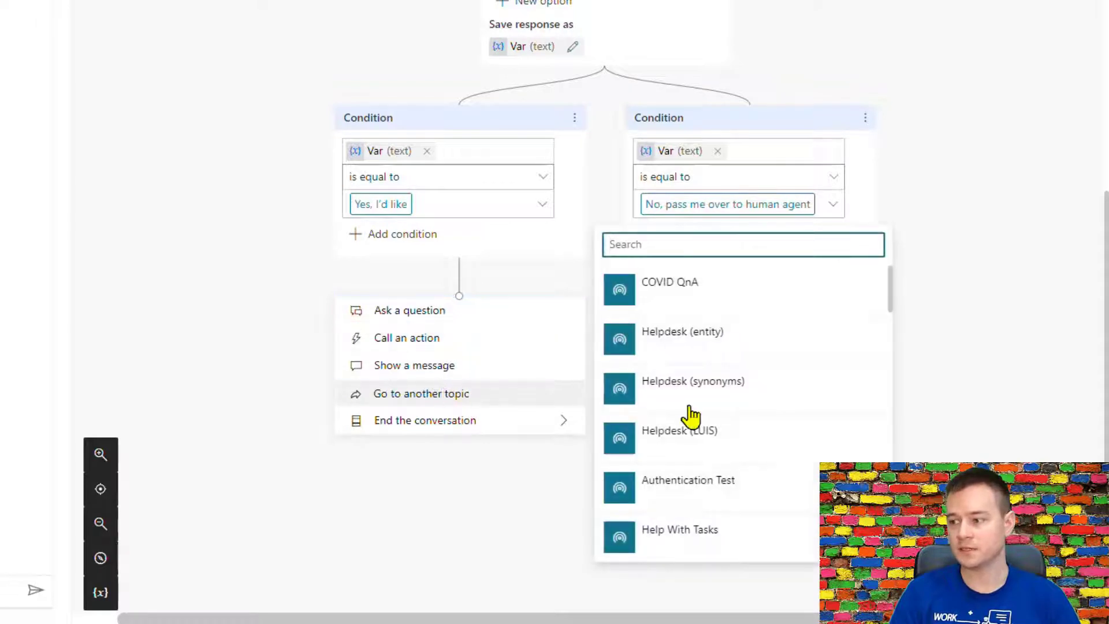
left_click(668, 281)
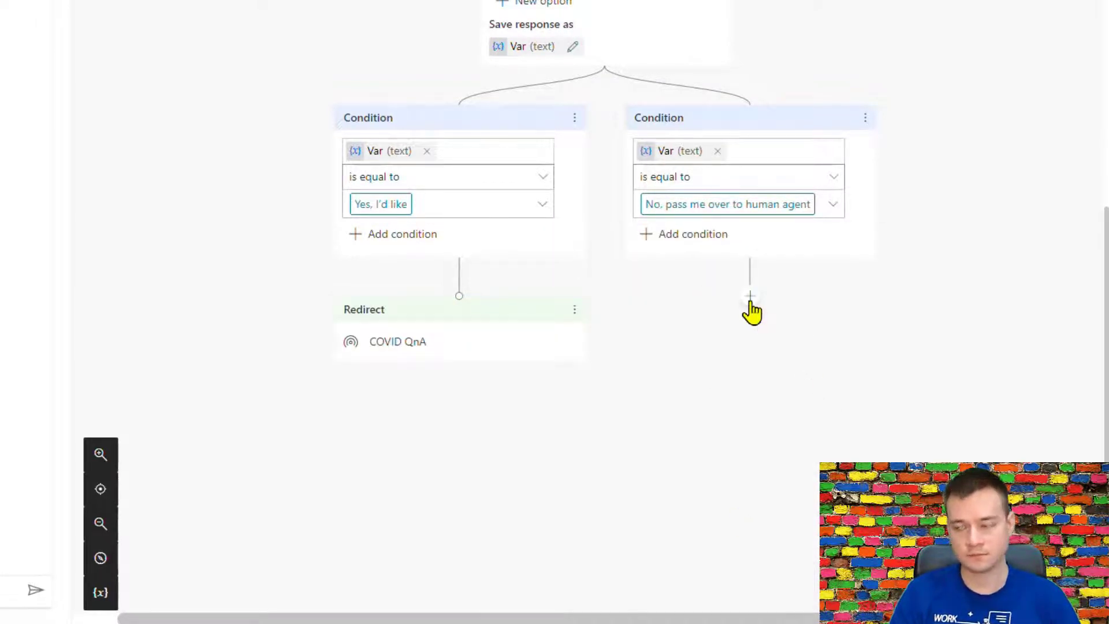
left_click(749, 296)
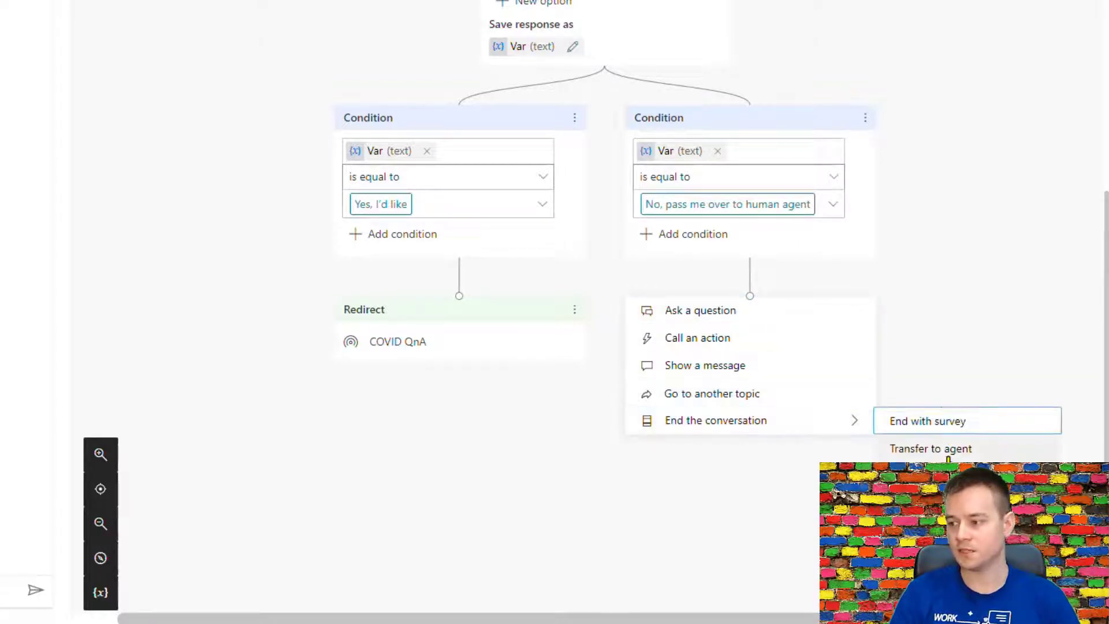
Transfer the No branch to an agent with note 'Unanswered question:' plus the unrecognized phrase variable
left_click(930, 448)
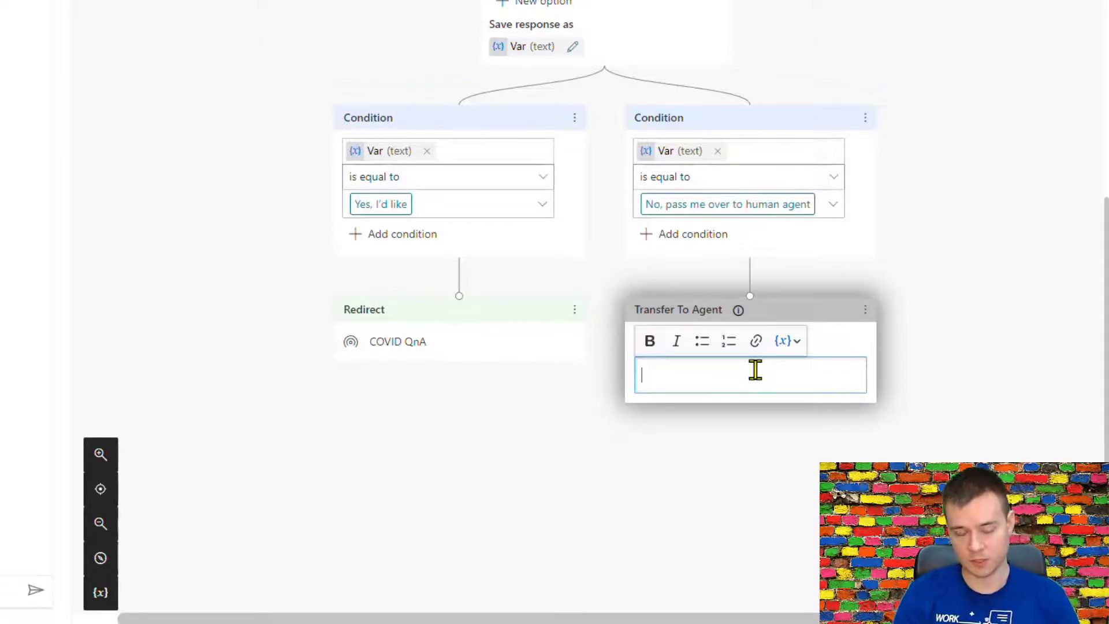
type("Unans")
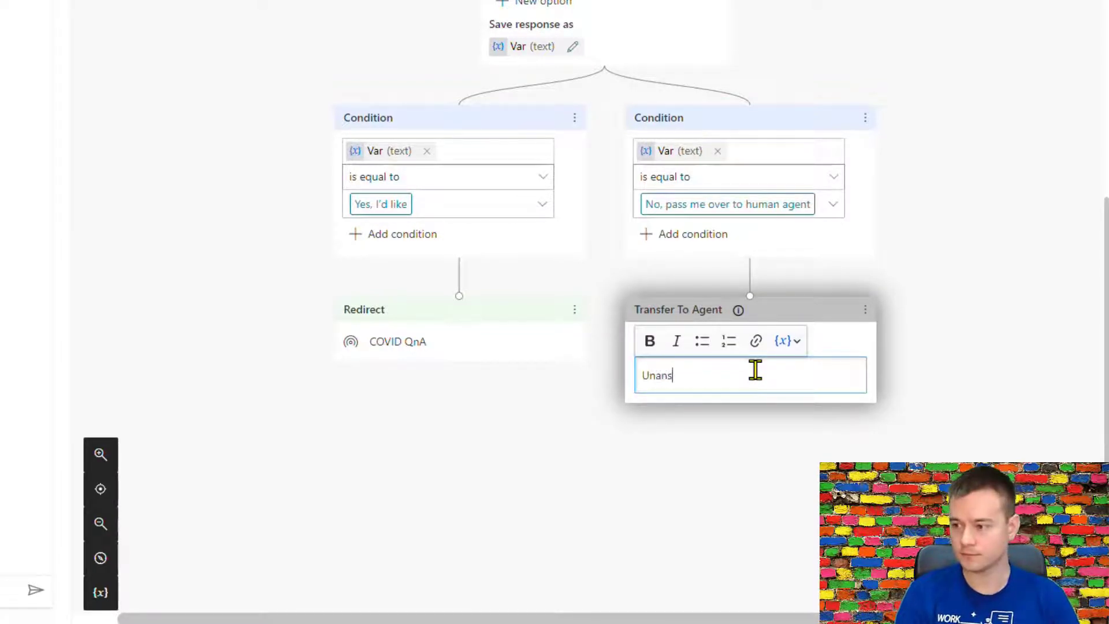
type("wered questio")
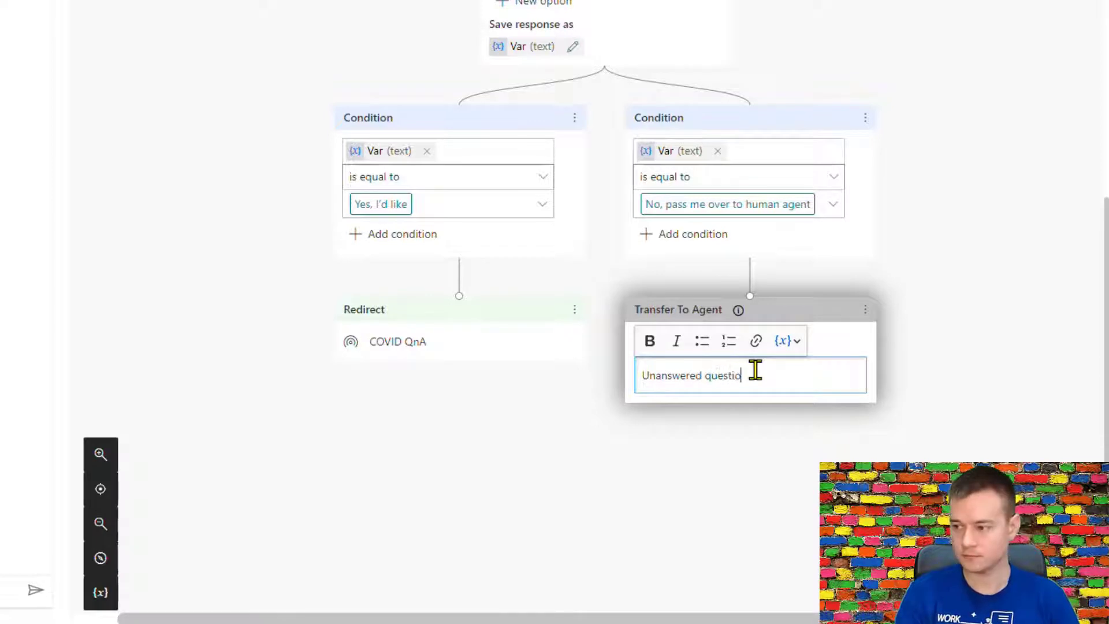
left_click(785, 340)
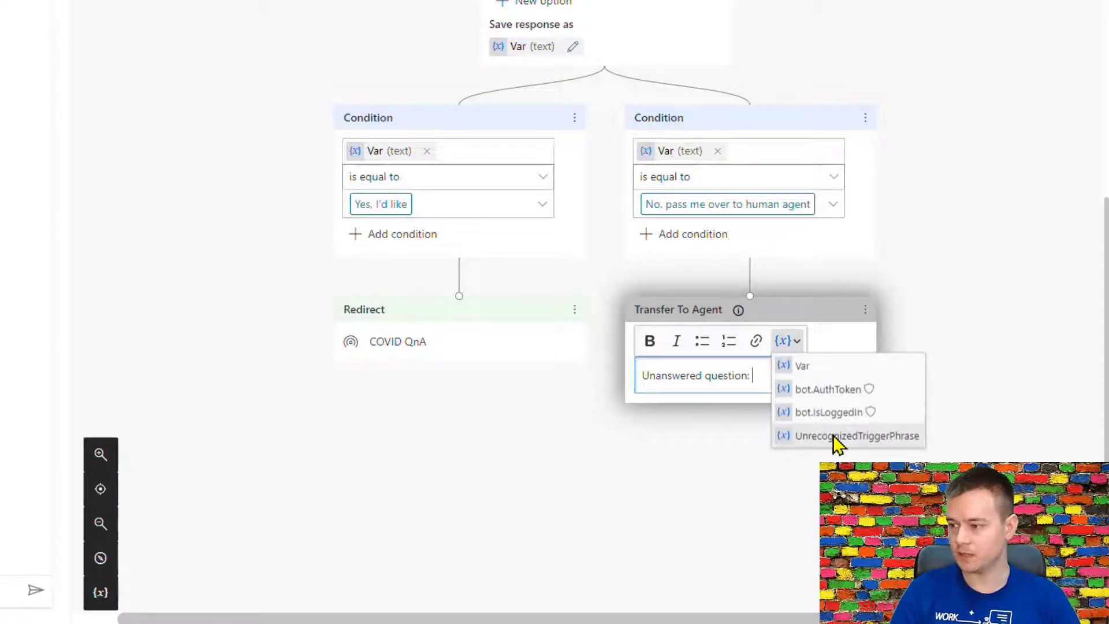
left_click(857, 436)
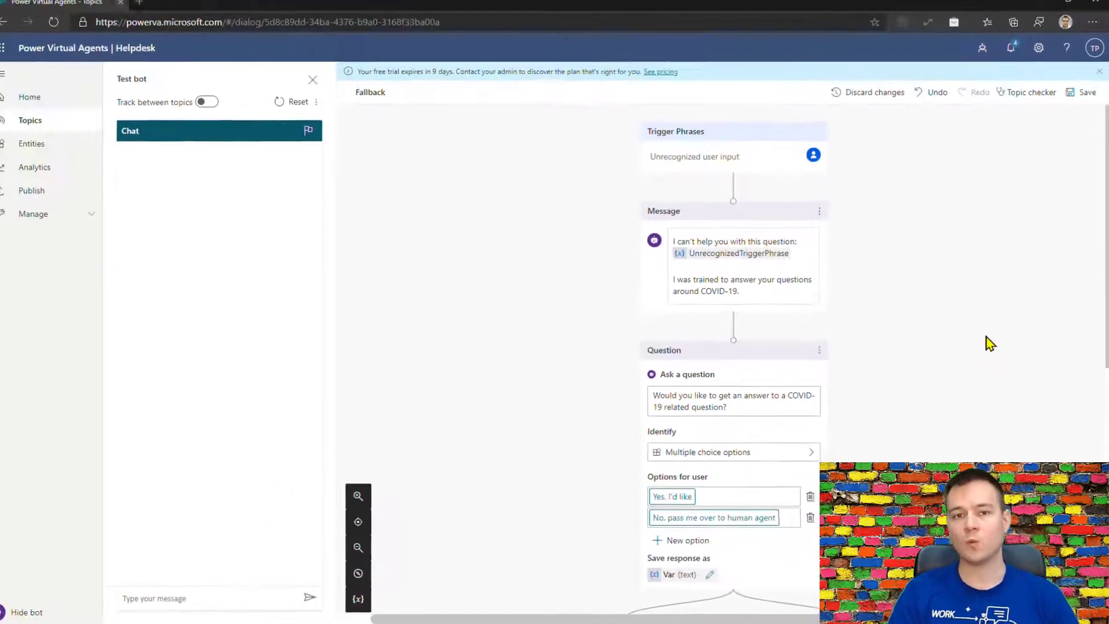
Save the edited Fallback topic
scroll("down", 3)
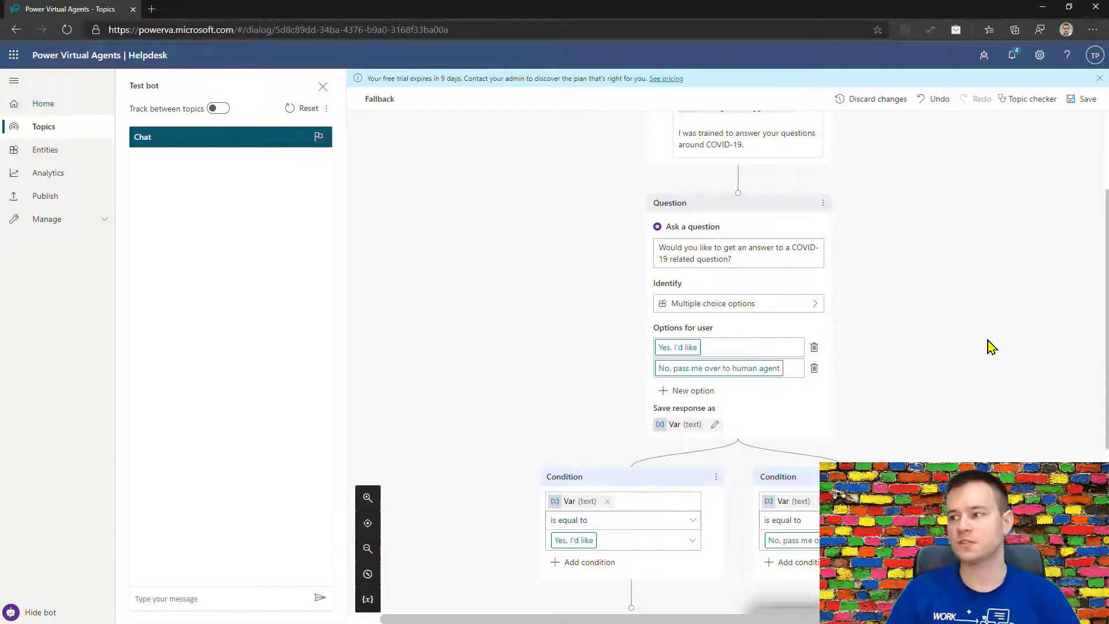
left_click(1086, 98)
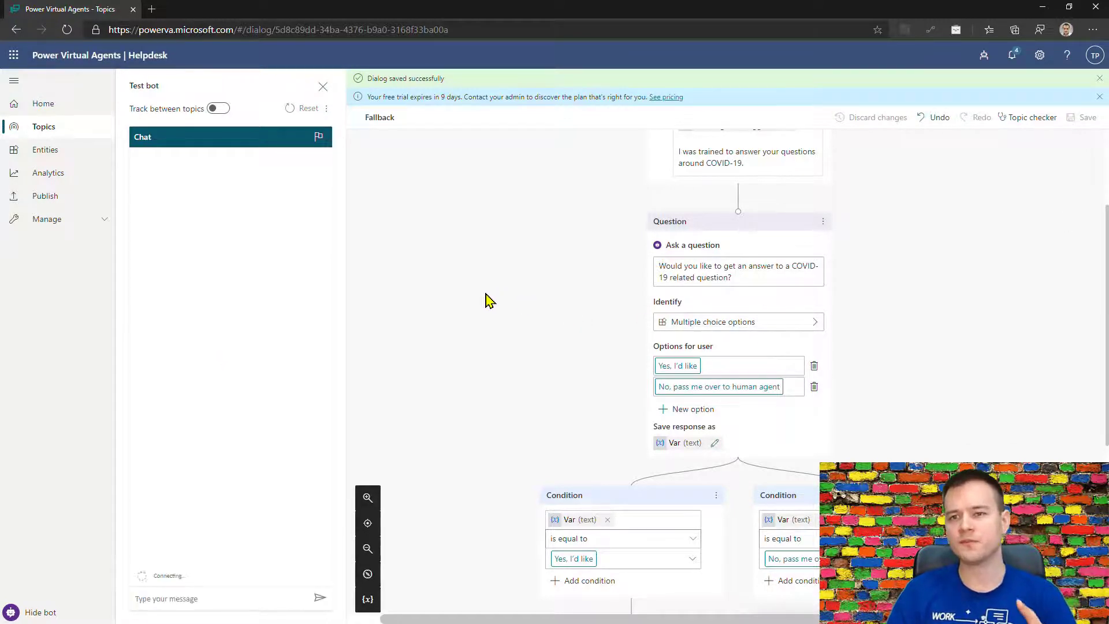
Open the Fallback system topic from the Topics list
left_click(43, 126)
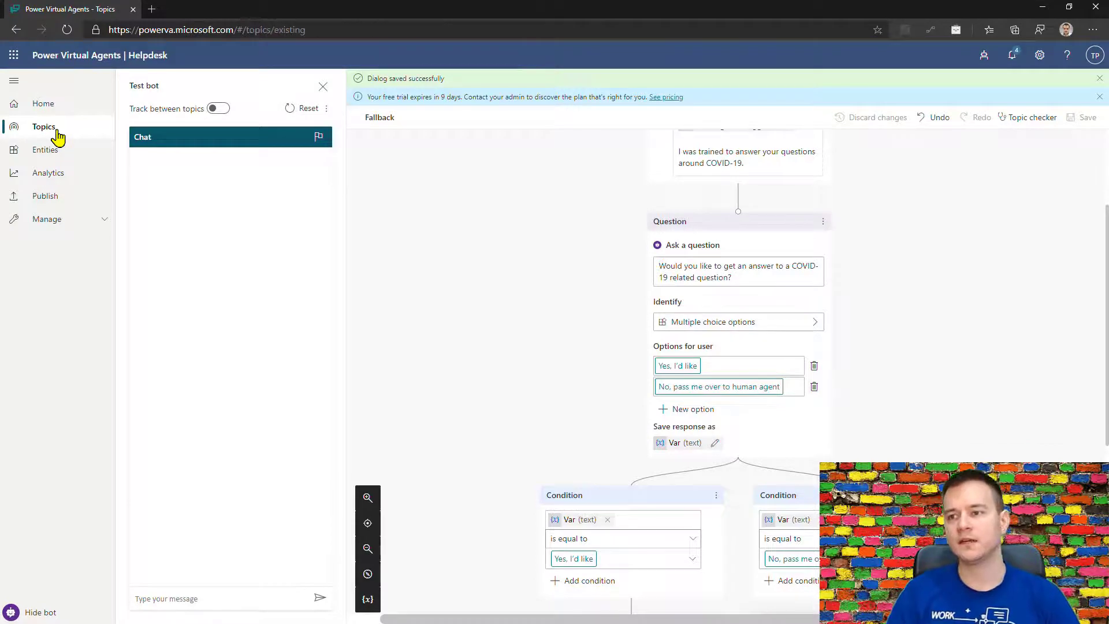
left_click(43, 126)
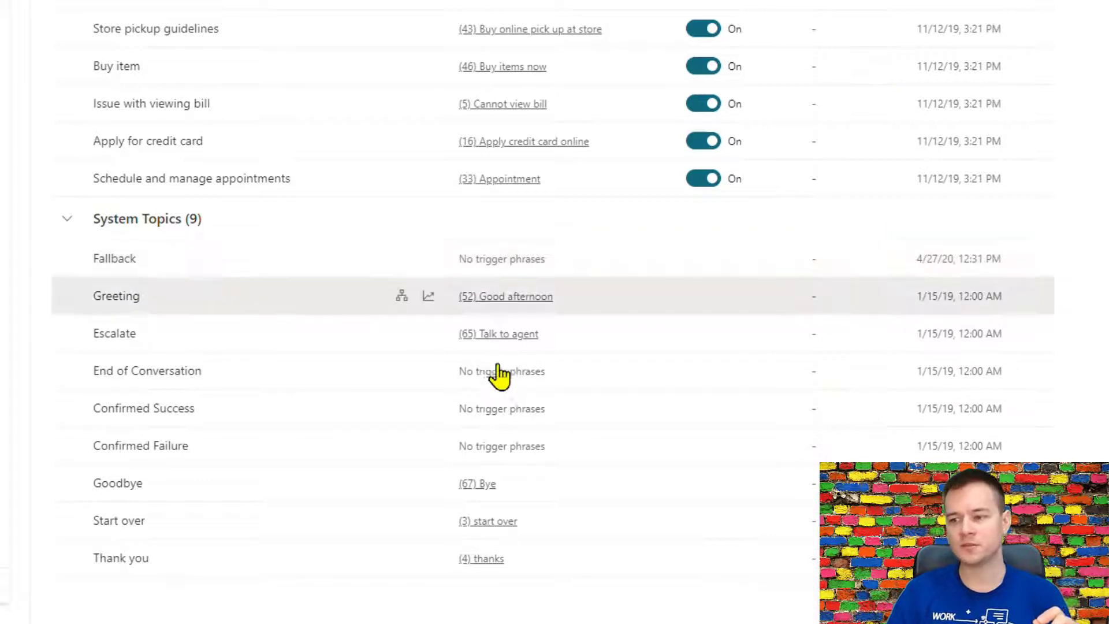
mouse_move(96, 259)
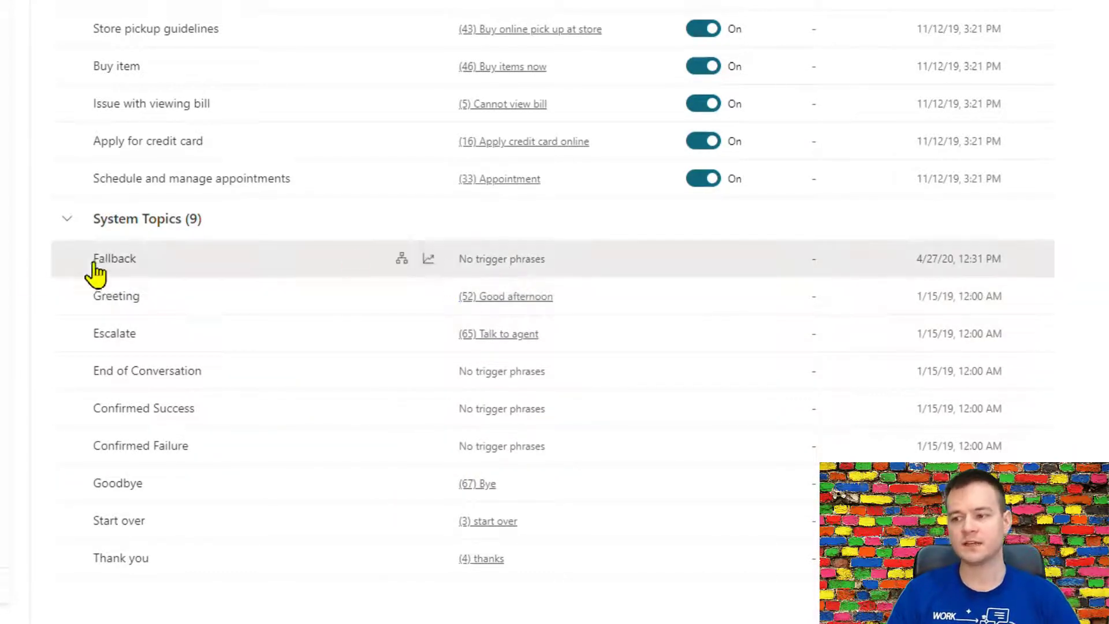
left_click(114, 259)
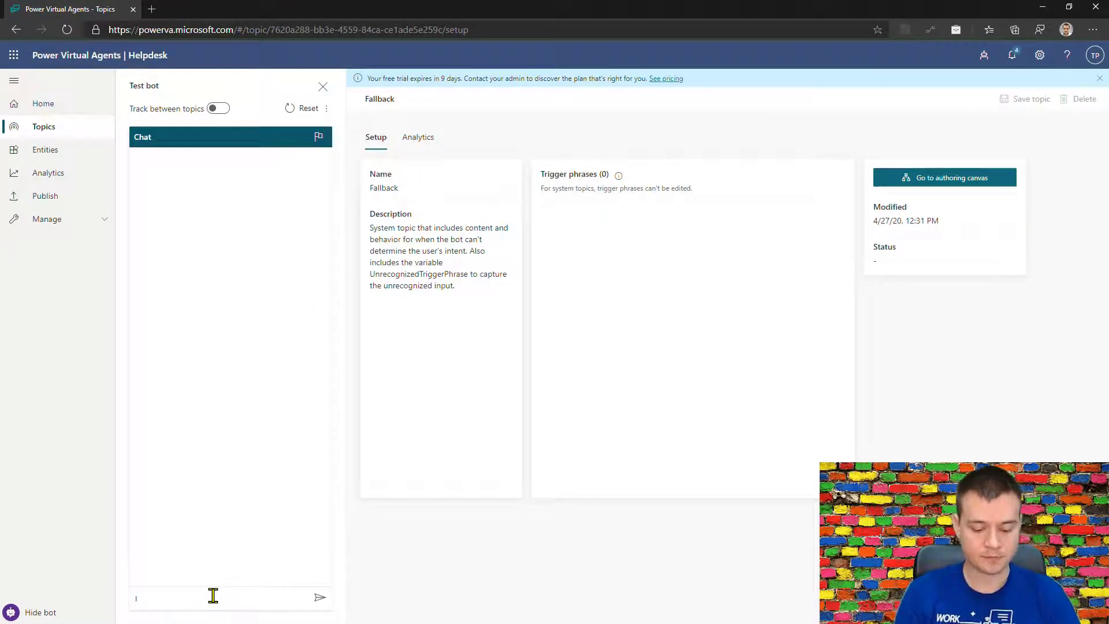
Type 'I'd like to know what the weathe…' into the test bot chat
type("I'd like to know.")
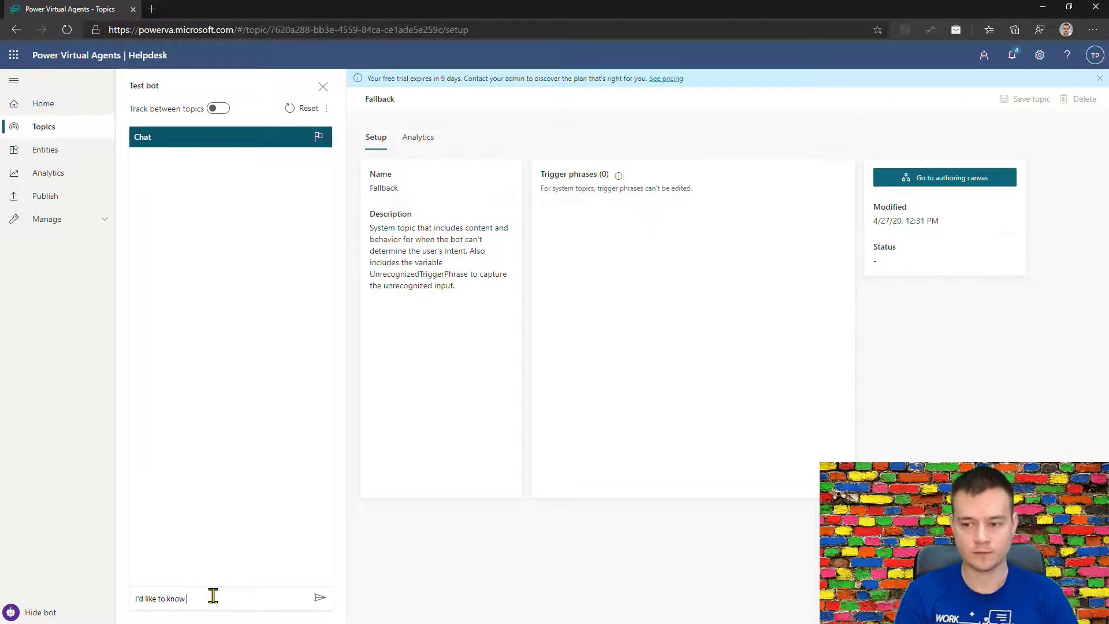
type("what the weathe")
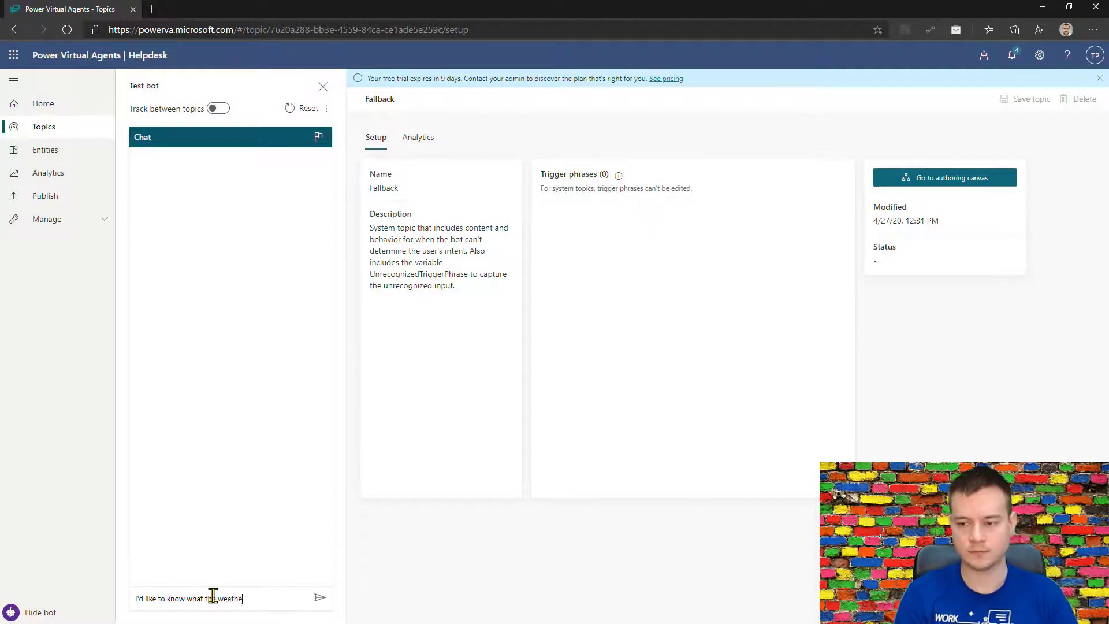